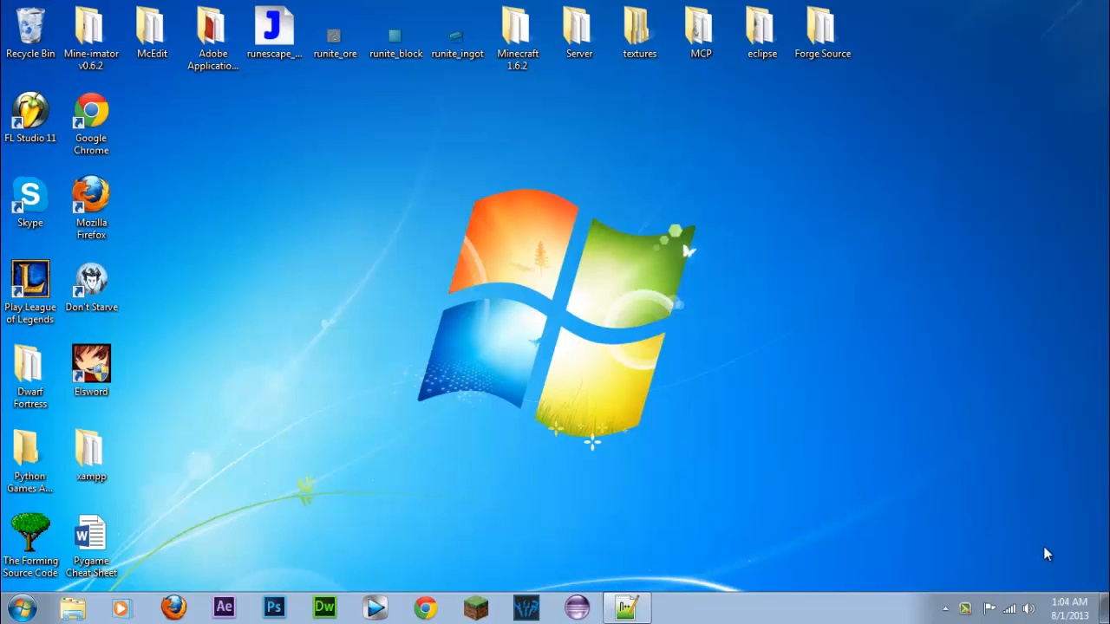
{"action": "mouse_move", "coordinate": [341, 137]}
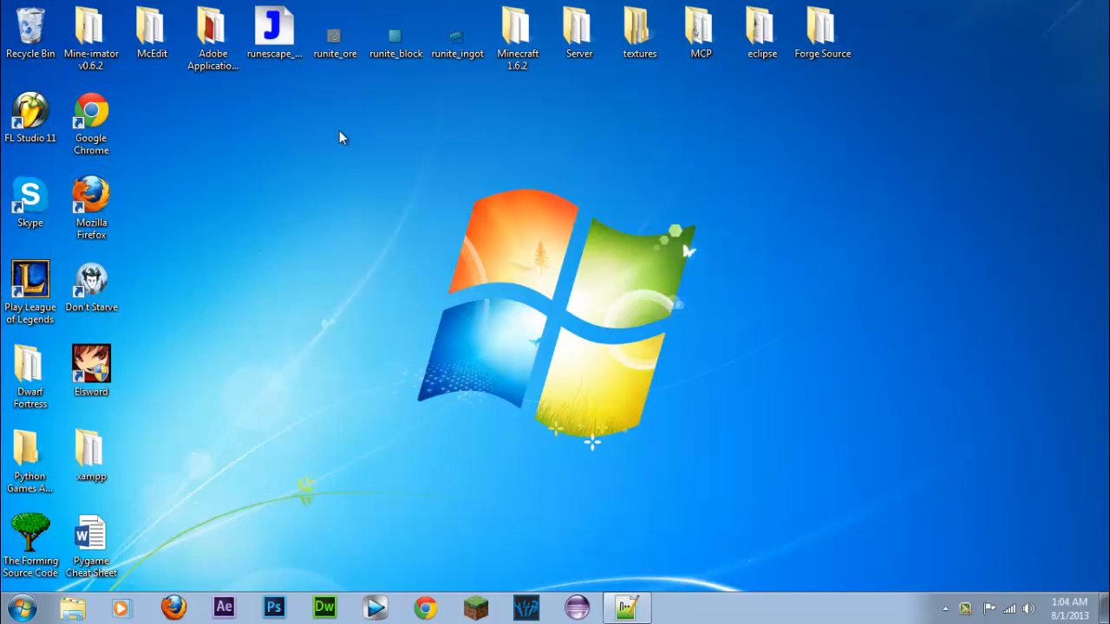
{"action": "mouse_move", "coordinate": [789, 463]}
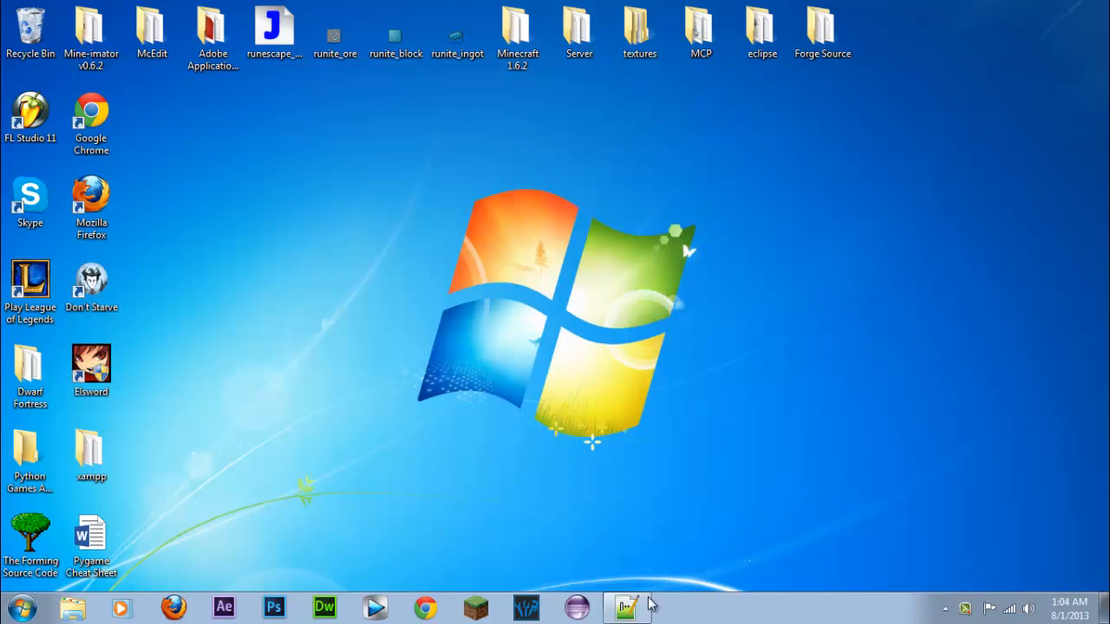
{"action": "mouse_move", "coordinate": [728, 455]}
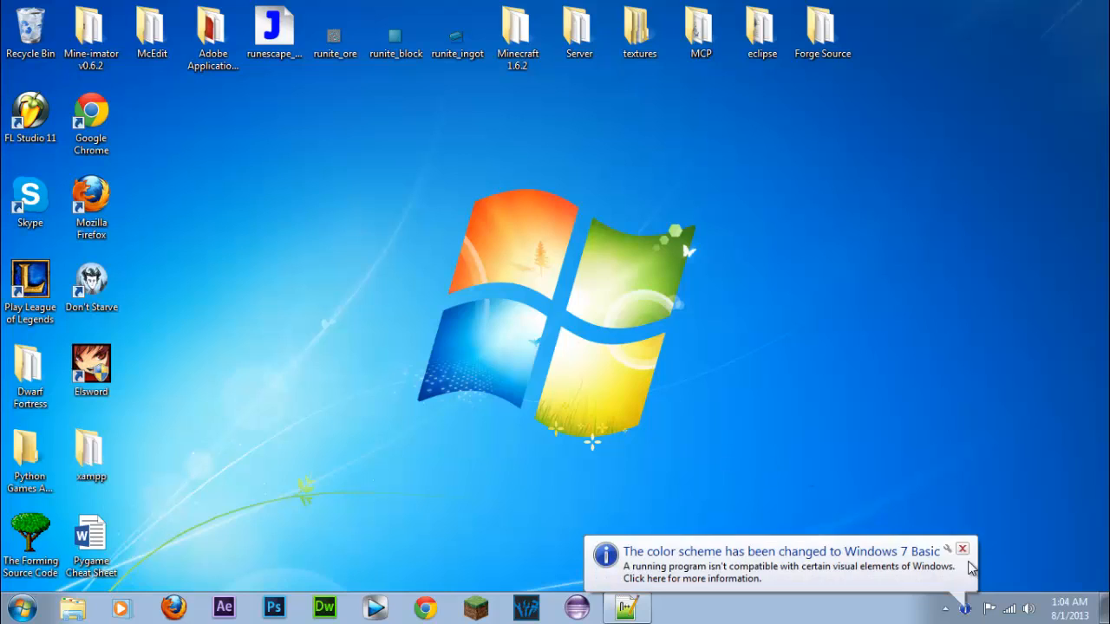
In Chrome, search Google for wamp and open the WampServer English home page
{"action": "left_click", "coordinate": [968, 548]}
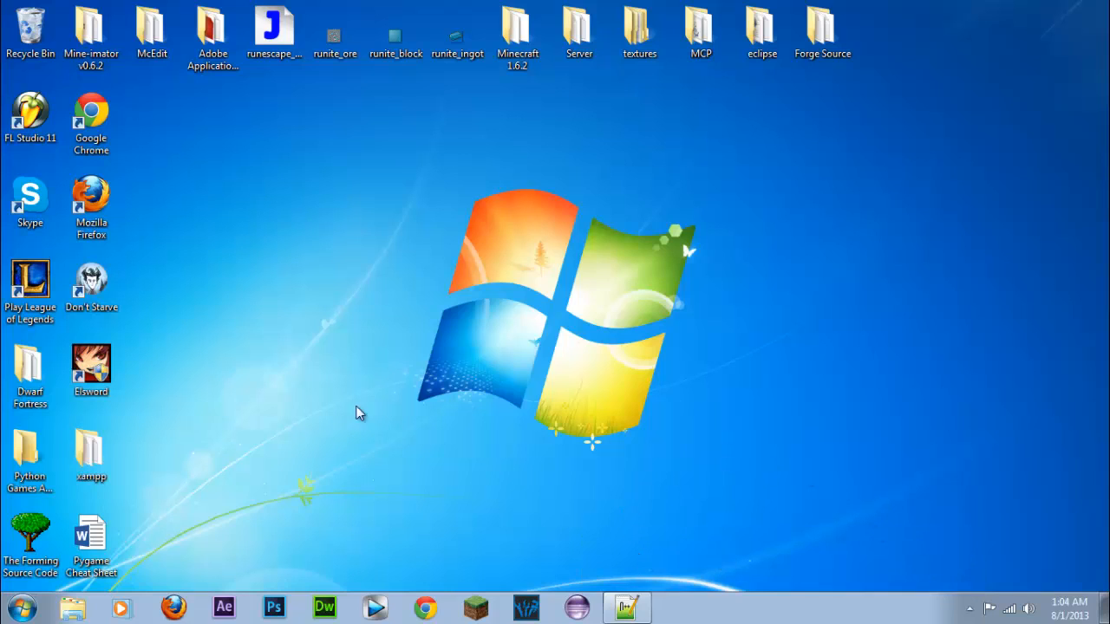
{"action": "mouse_move", "coordinate": [896, 145]}
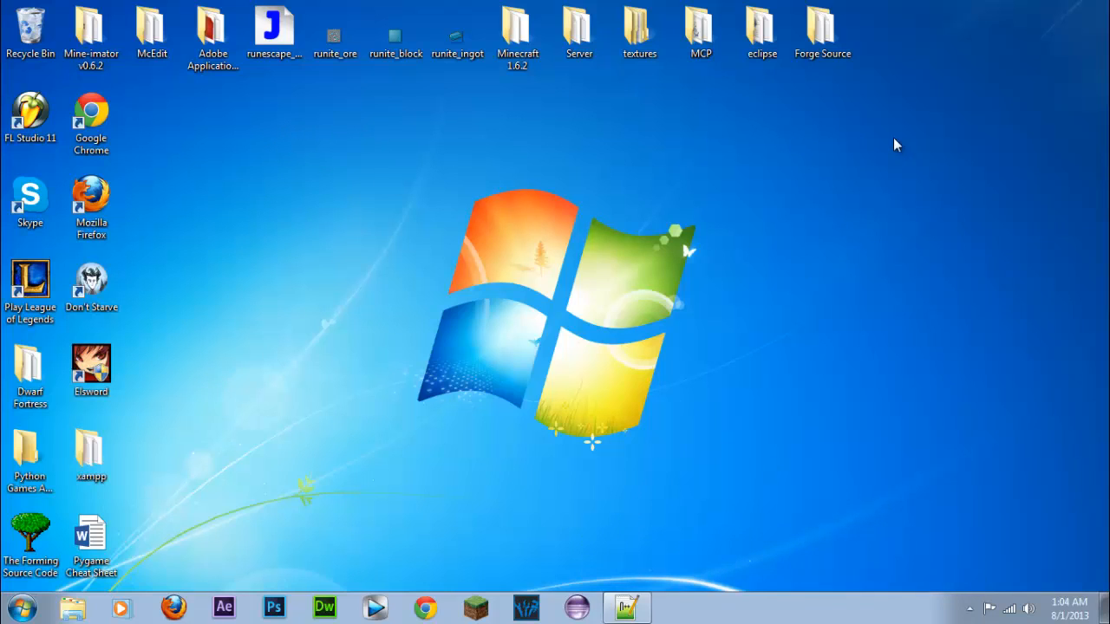
{"action": "mouse_move", "coordinate": [603, 299]}
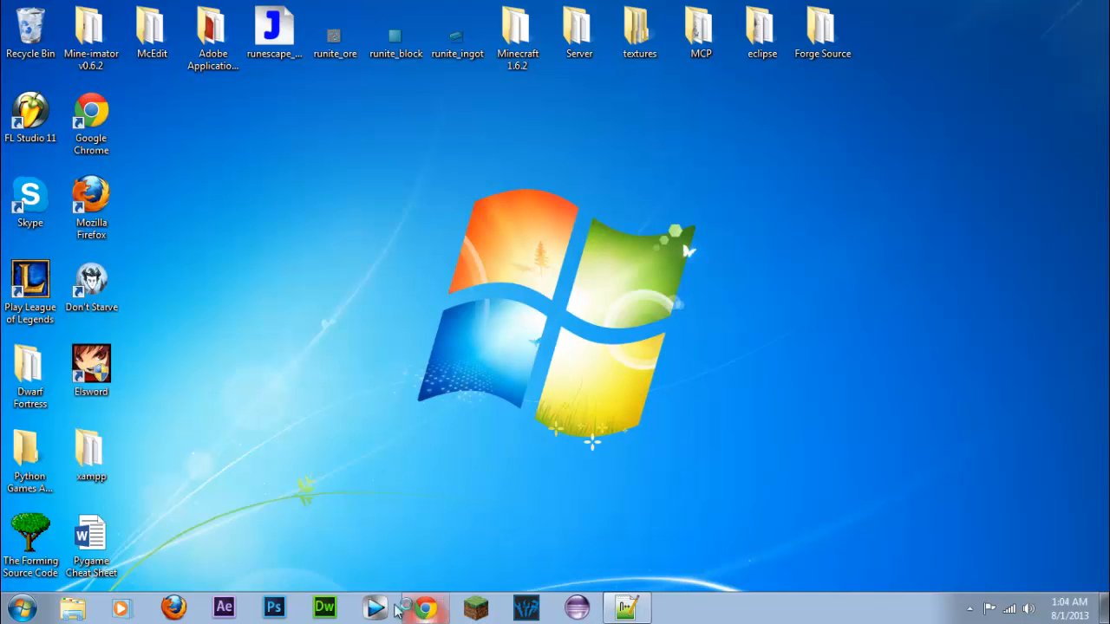
{"action": "left_click", "coordinate": [430, 607]}
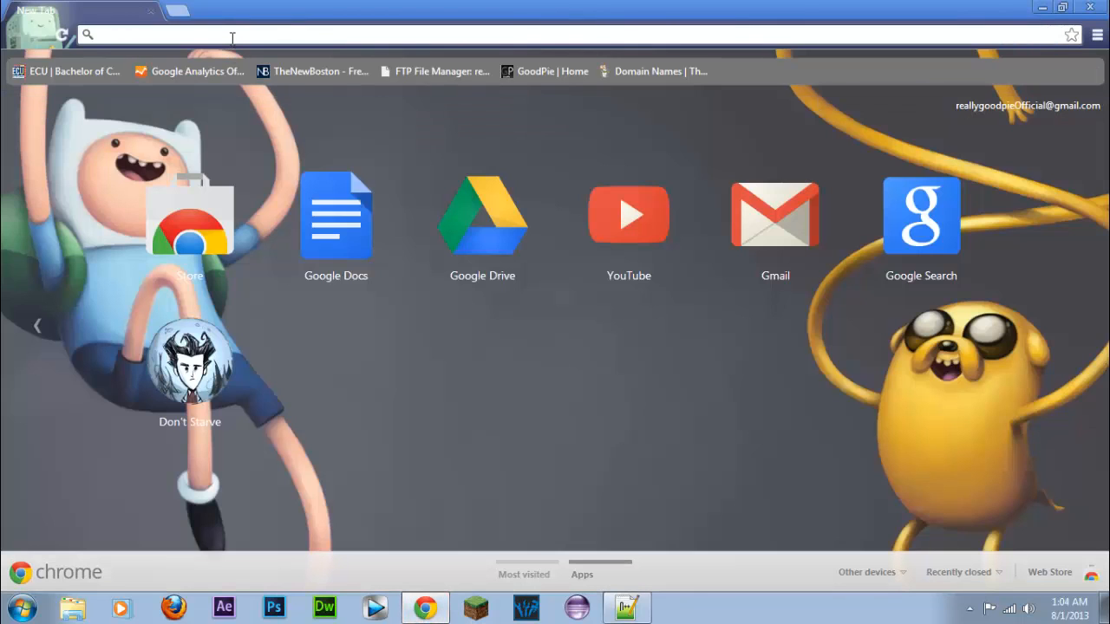
{"action": "type", "text": "wampserver.com/en/"}
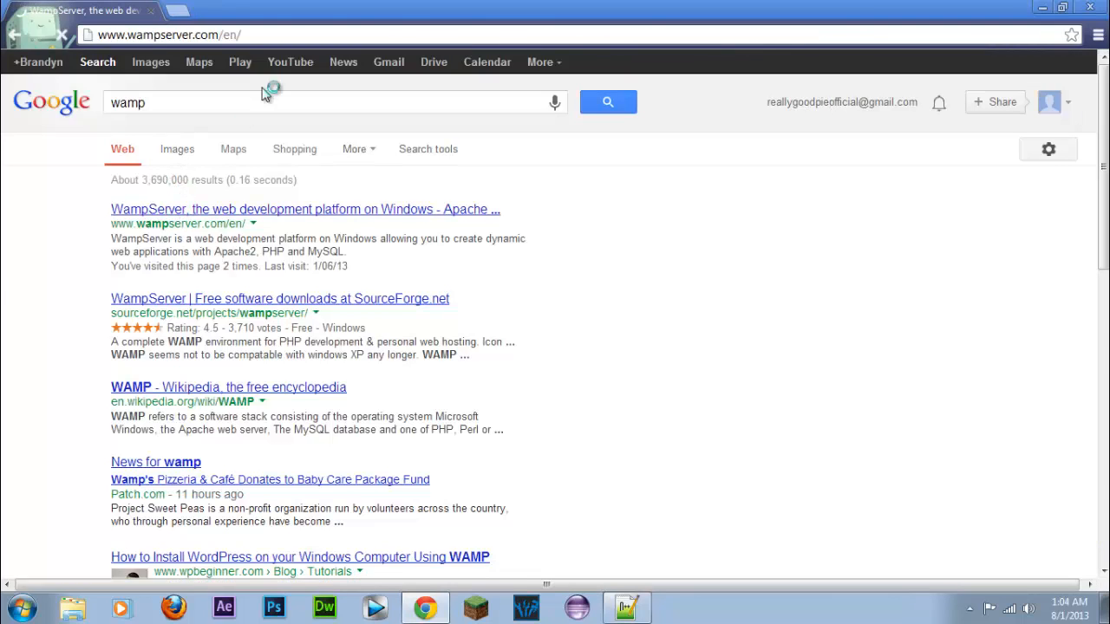
{"action": "left_click", "coordinate": [303, 208]}
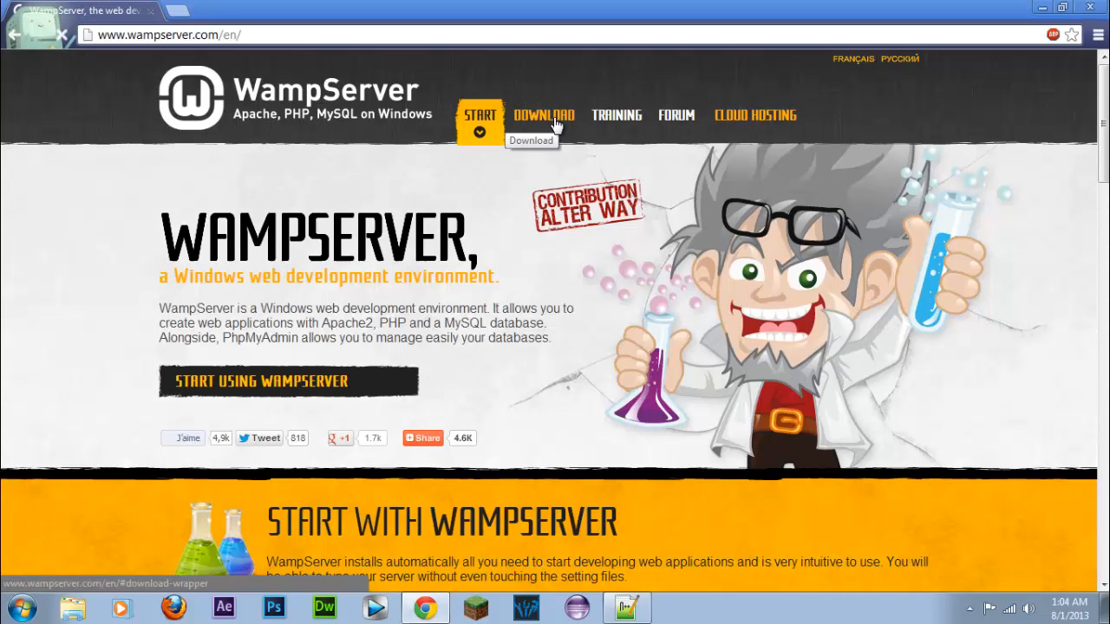
{"action": "mouse_move", "coordinate": [1048, 31]}
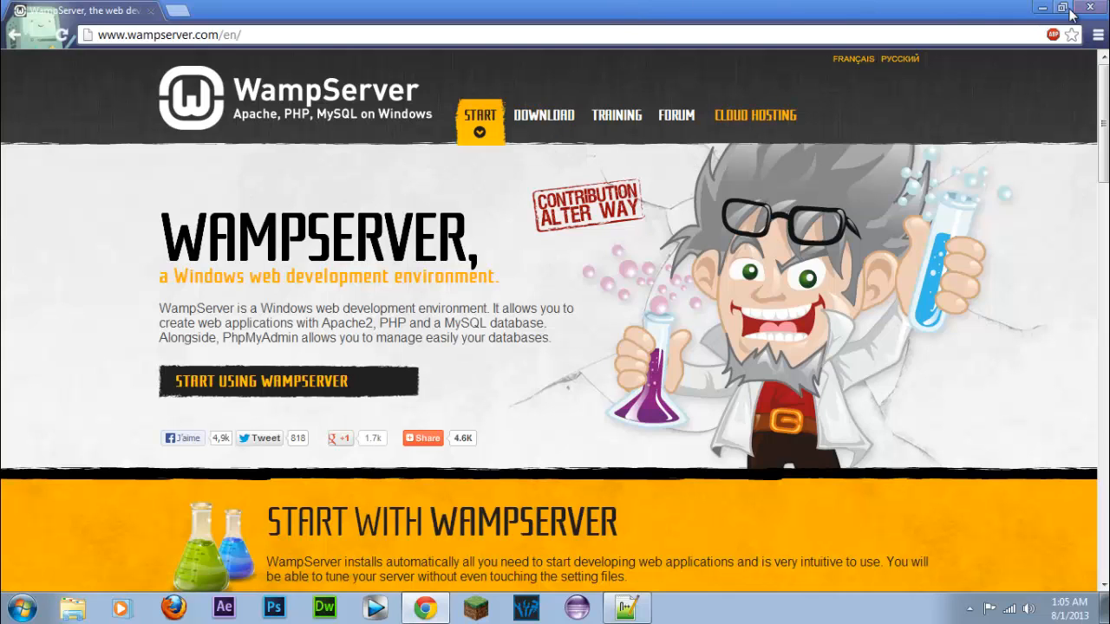
{"action": "left_click", "coordinate": [173, 36]}
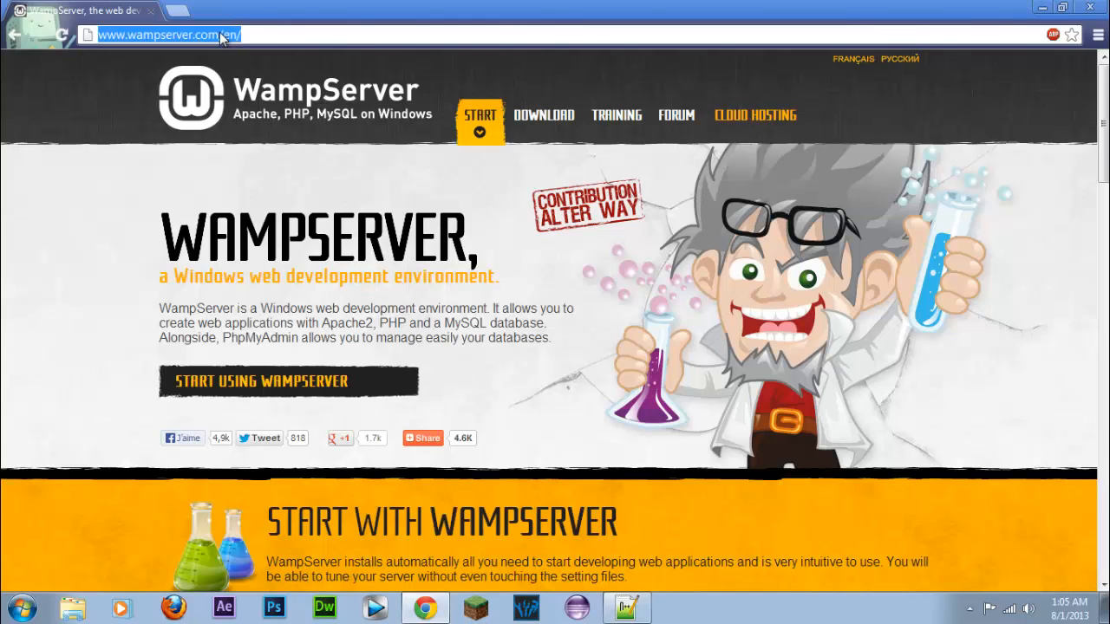
Search for notepad++, visit the 6.4.3 Current Version download page, then close Chrome
{"action": "type", "text": "notepad++"}
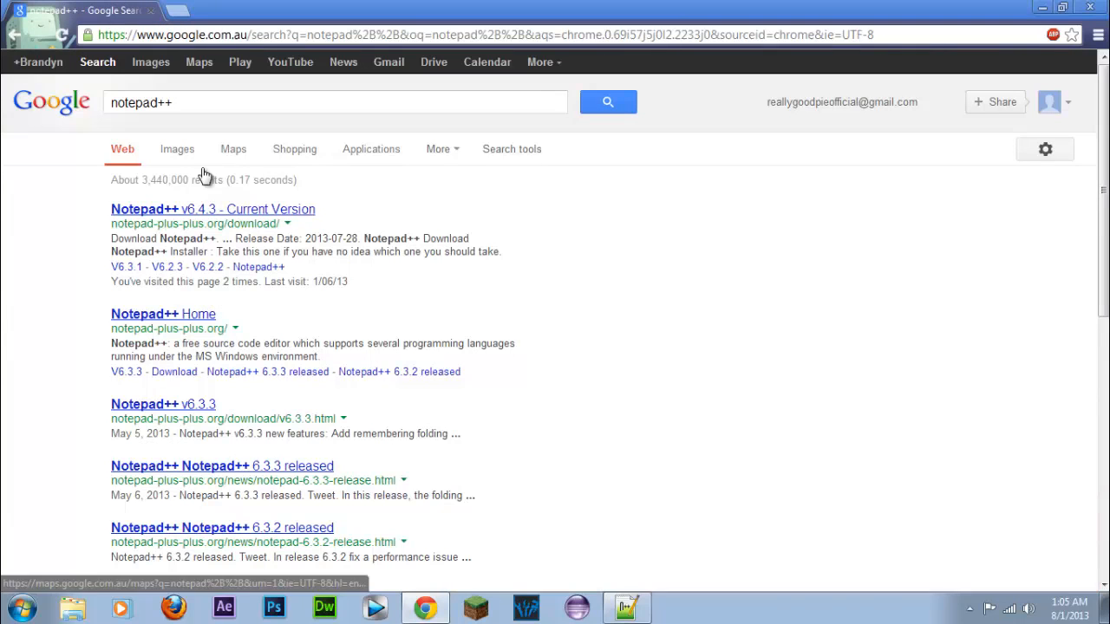
{"action": "left_click", "coordinate": [212, 209]}
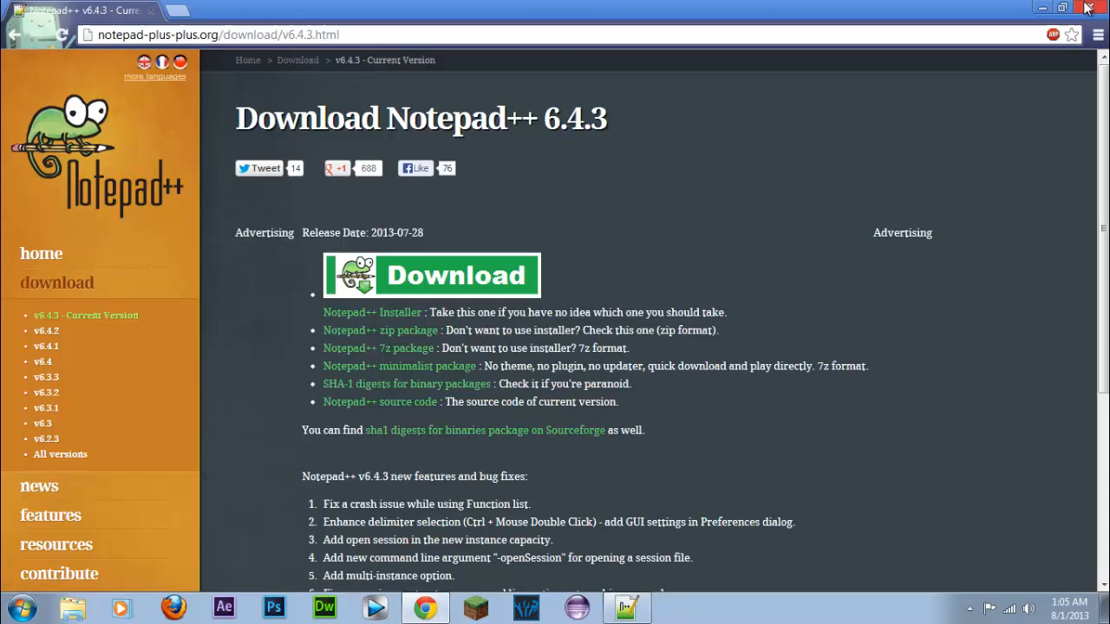
{"action": "left_click", "coordinate": [1089, 8]}
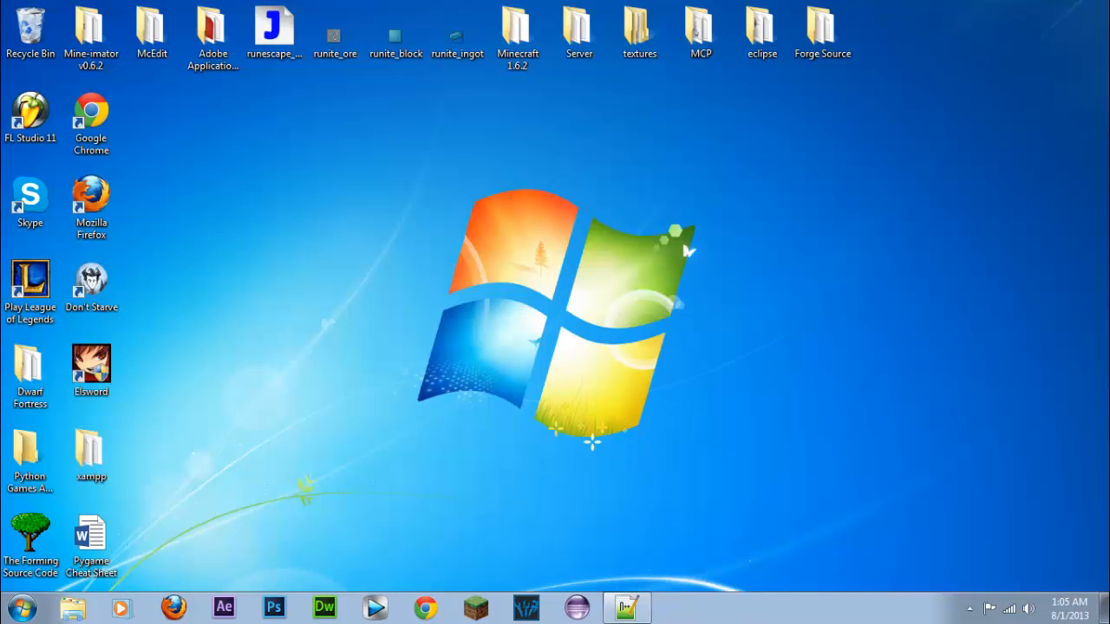
Exit BitTorrent from the hidden tray icons and confirm quitting it
{"action": "left_click", "coordinate": [971, 605]}
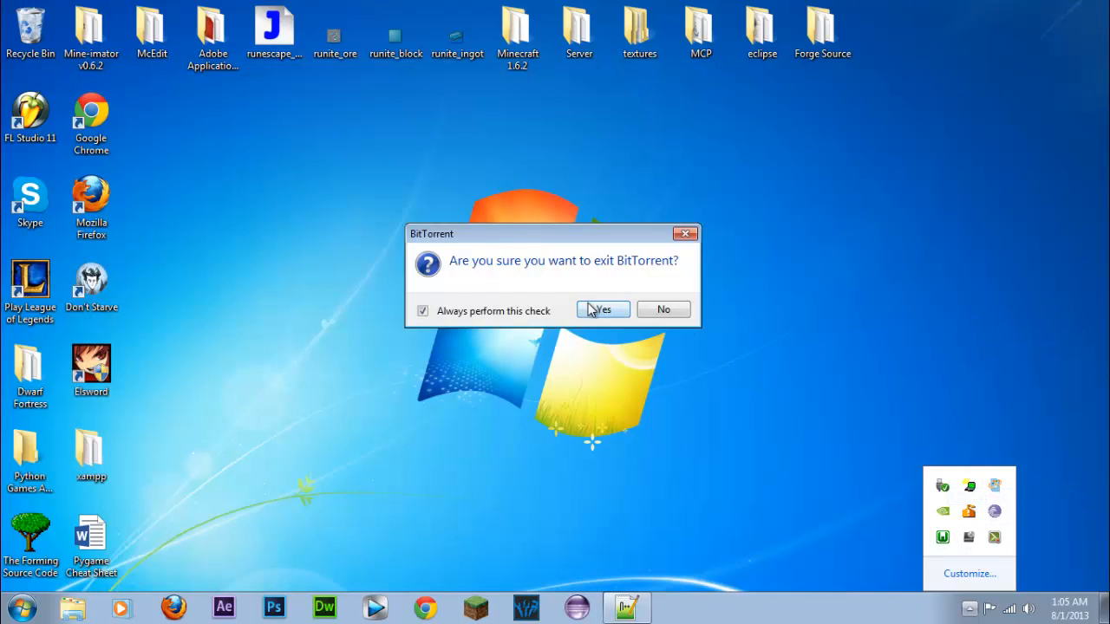
{"action": "left_click", "coordinate": [602, 309]}
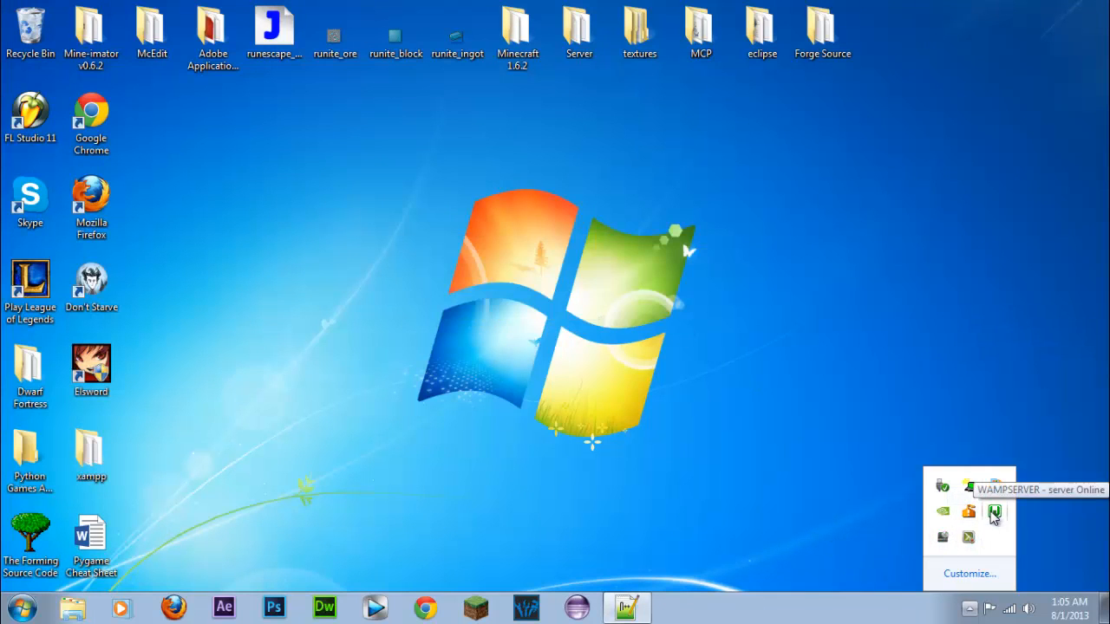
{"action": "mouse_move", "coordinate": [884, 445]}
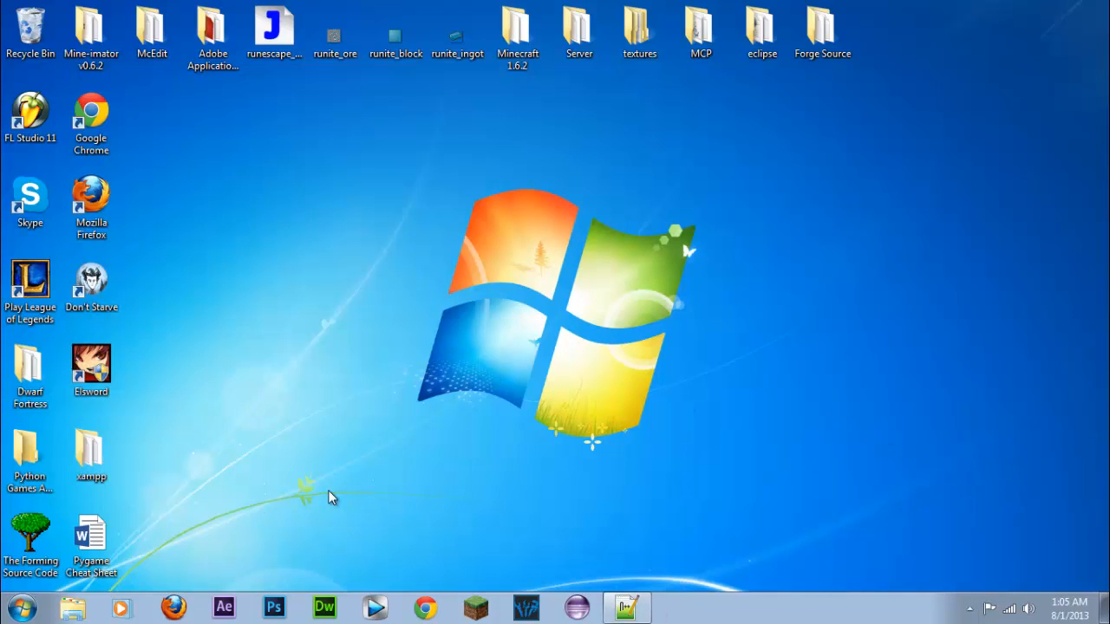
{"action": "mouse_move", "coordinate": [967, 611]}
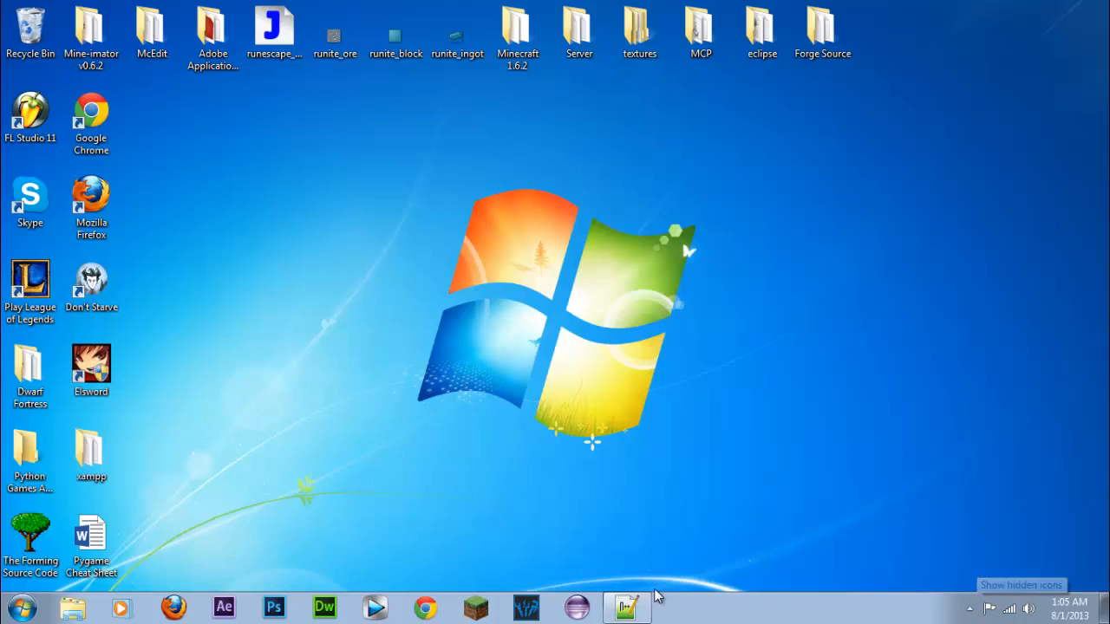
{"action": "mouse_move", "coordinate": [626, 606]}
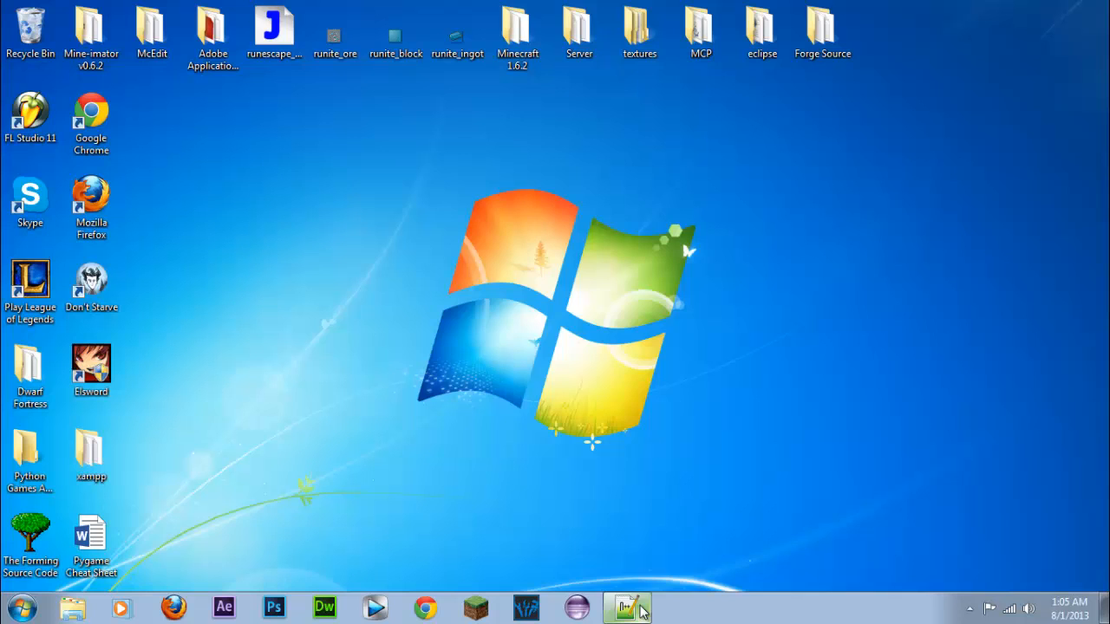
Switch to Notepad++ and write <!DOCTYPE HTML> on line 1 of the new document
{"action": "left_click", "coordinate": [623, 607]}
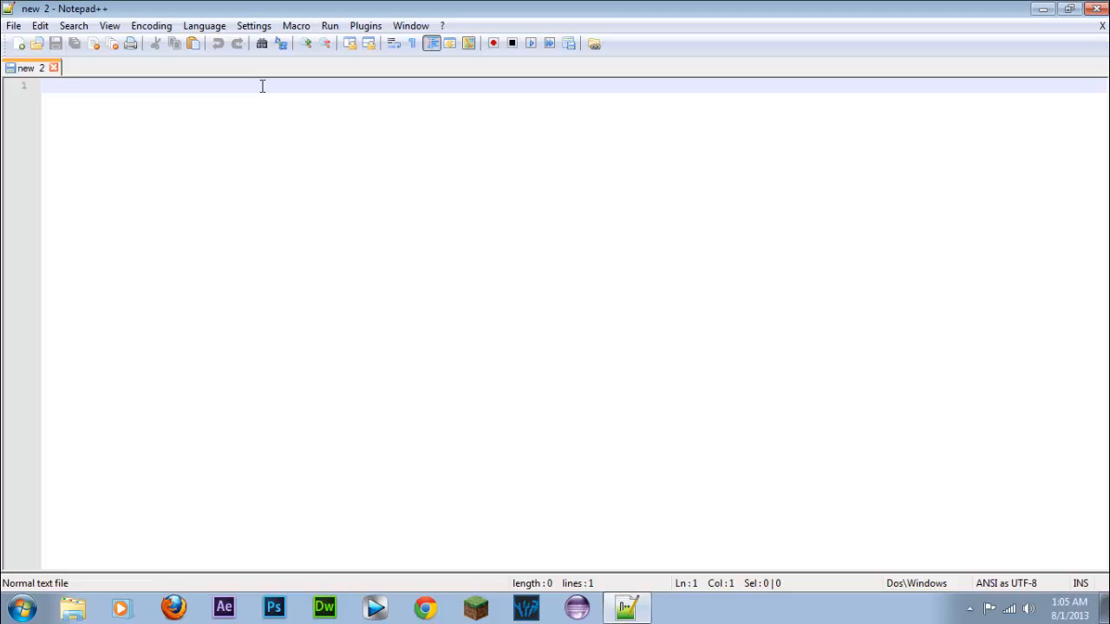
{"action": "type", "text": "<!"}
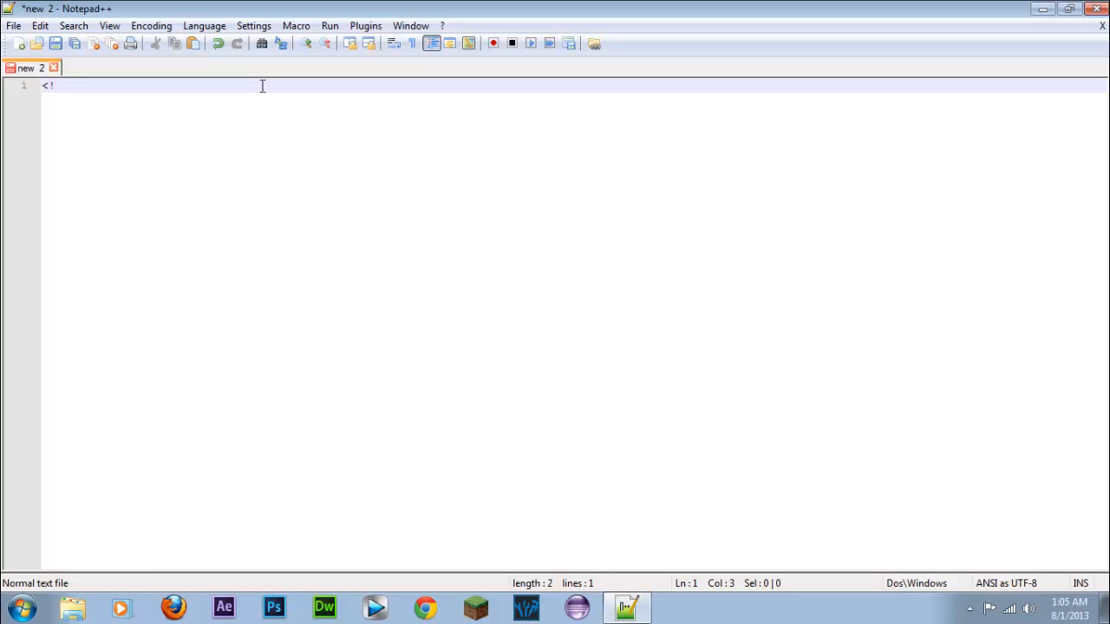
{"action": "key", "text": "Backspace"}
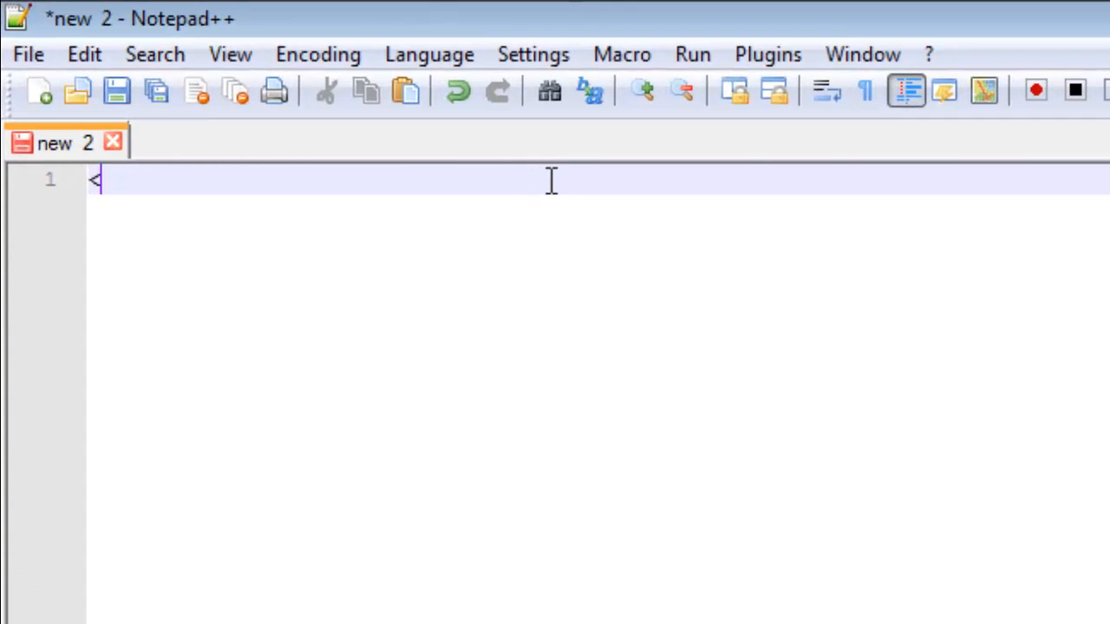
{"action": "mouse_move", "coordinate": [301, 319]}
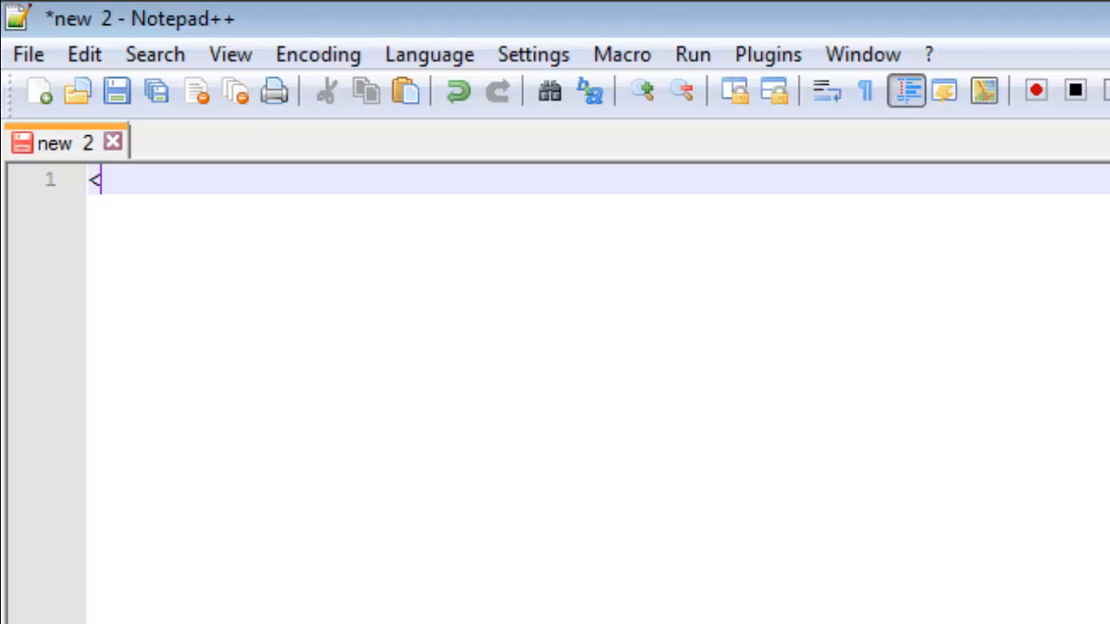
{"action": "mouse_move", "coordinate": [30, 54]}
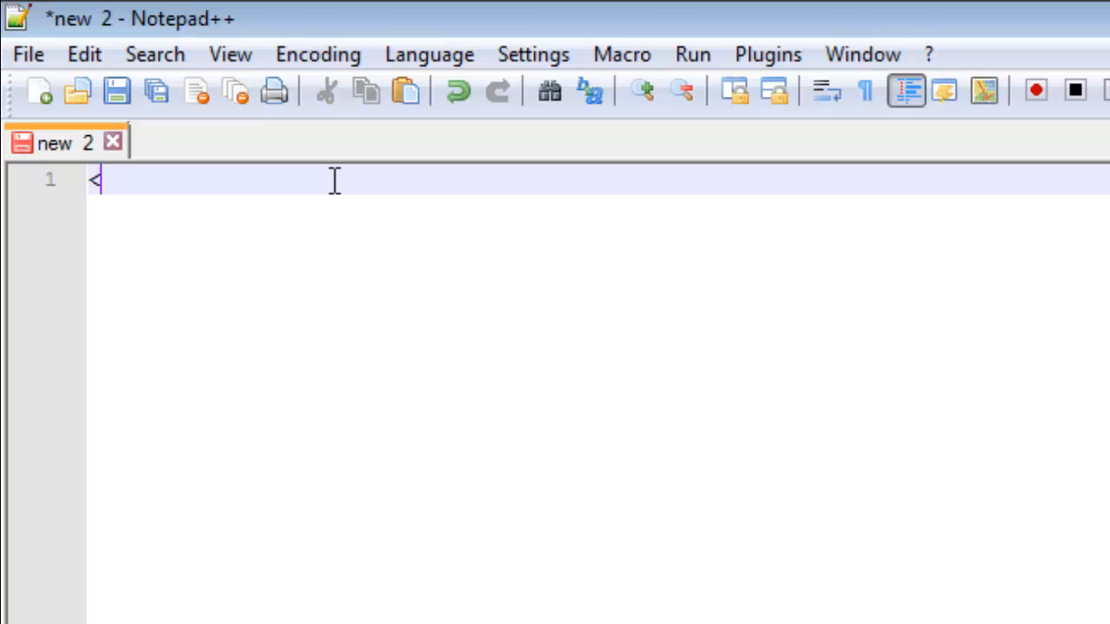
{"action": "type", "text": "!"}
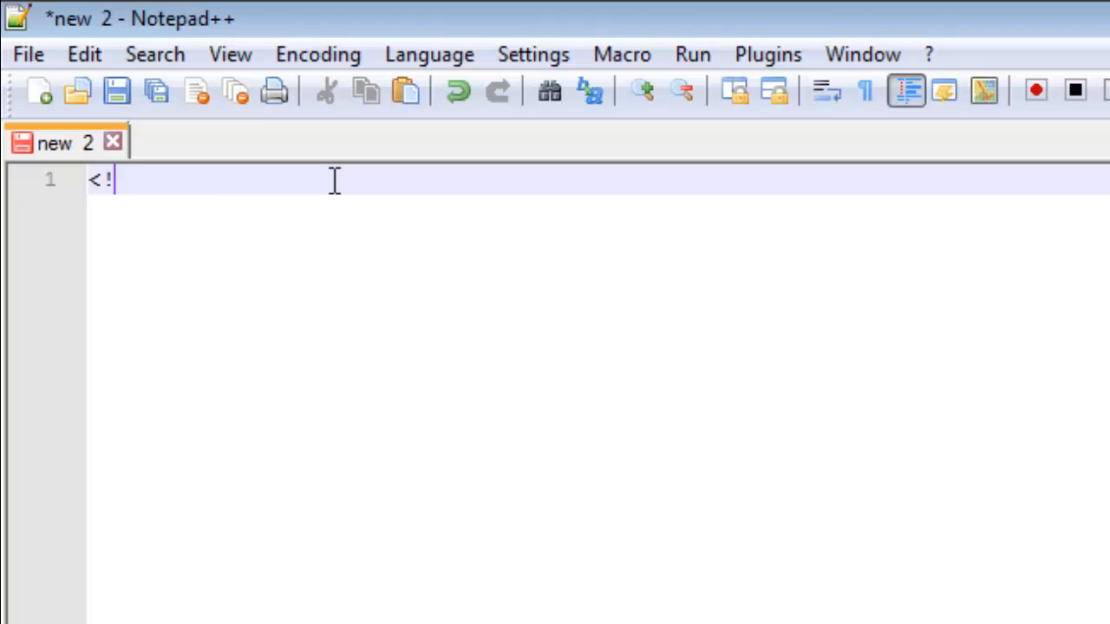
{"action": "type", "text": "DOCTYPE HTML"}
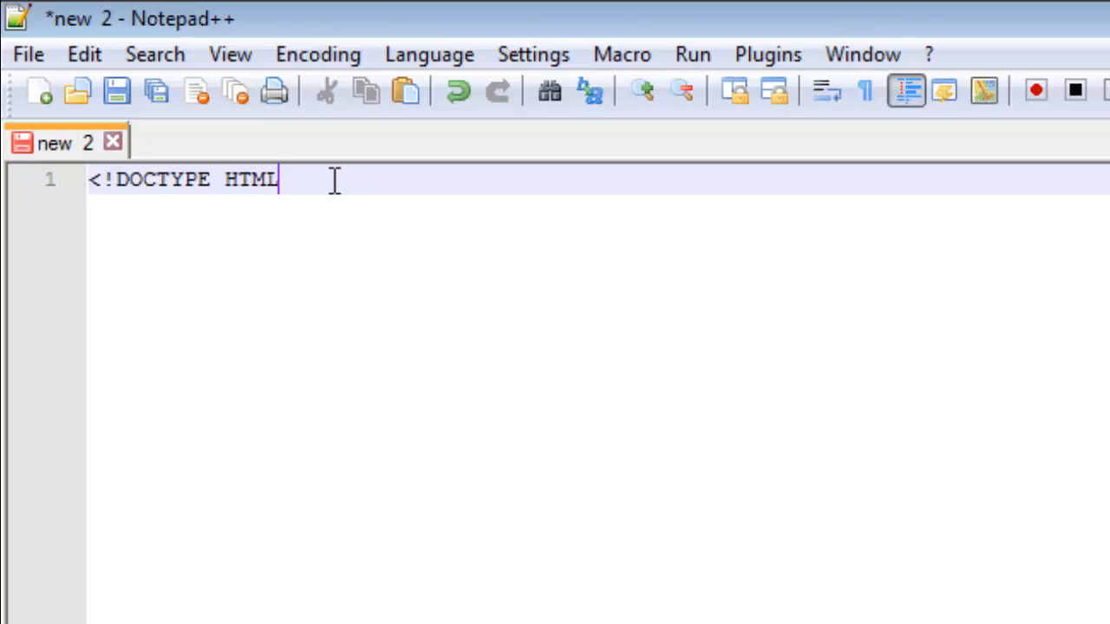
{"action": "type", "text": ">"}
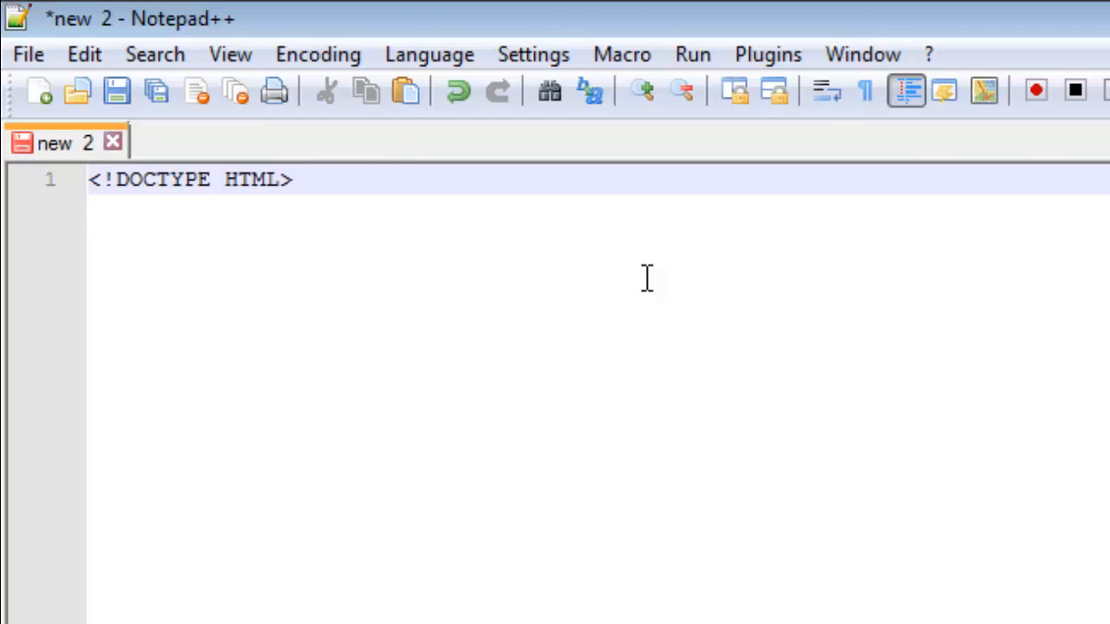
Add <html> and </html> tags below the DOCTYPE with an empty line between them
{"action": "key", "text": "Enter"}
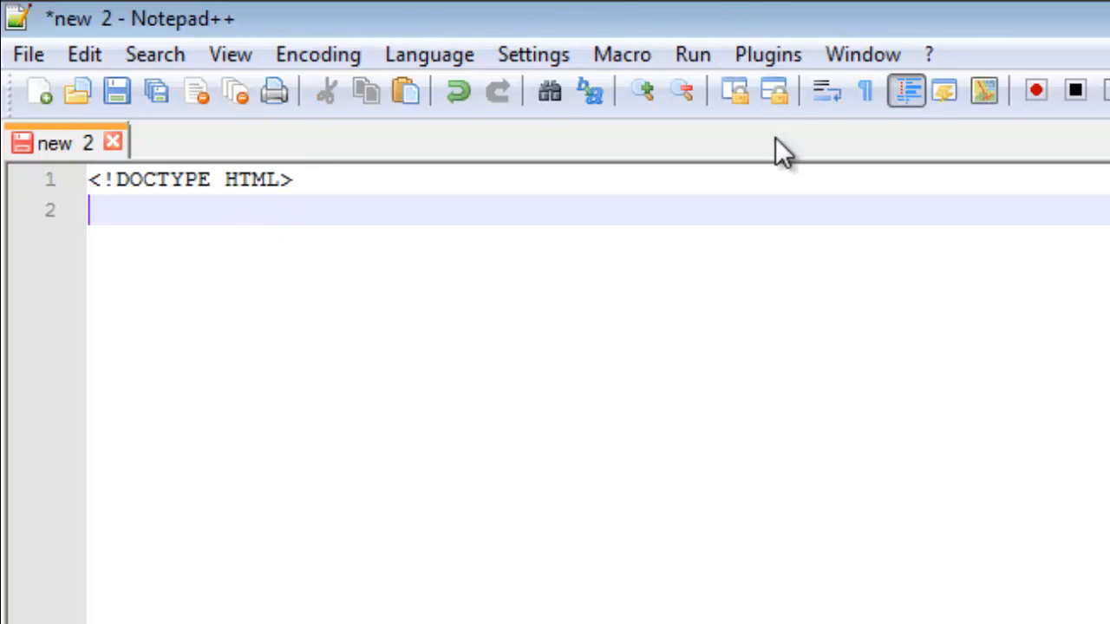
{"action": "key", "text": "Enter"}
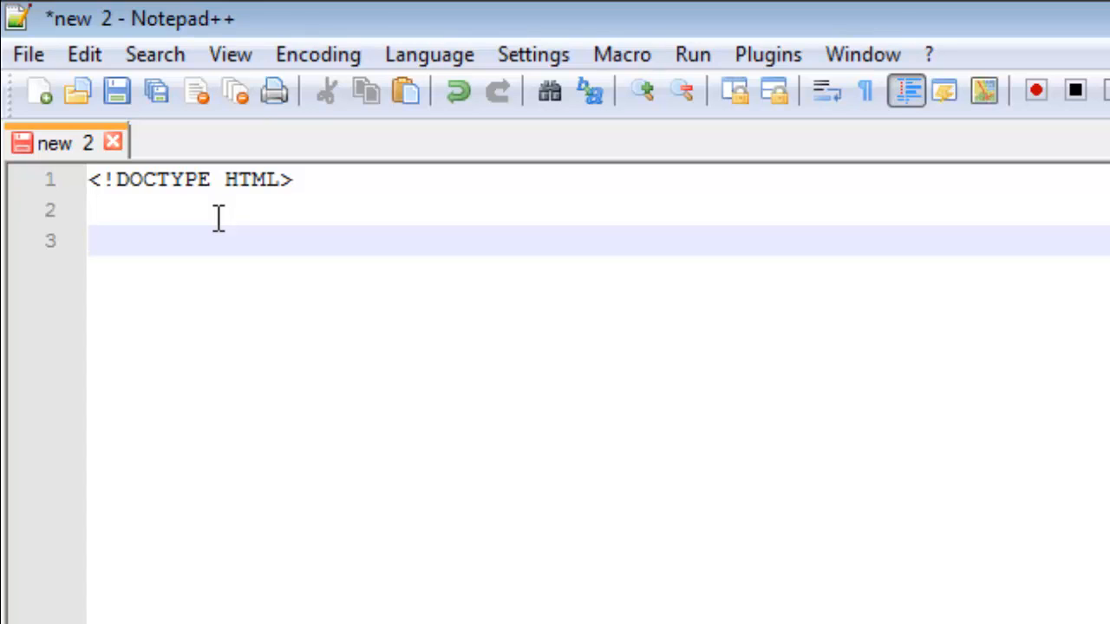
{"action": "mouse_move", "coordinate": [251, 219]}
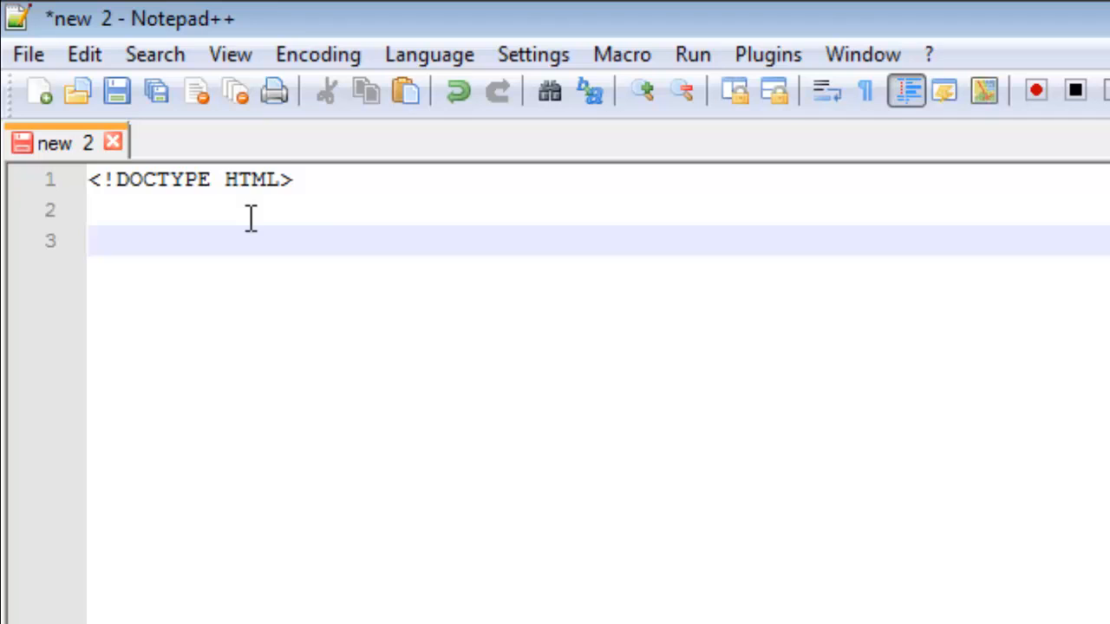
{"action": "mouse_move", "coordinate": [413, 195]}
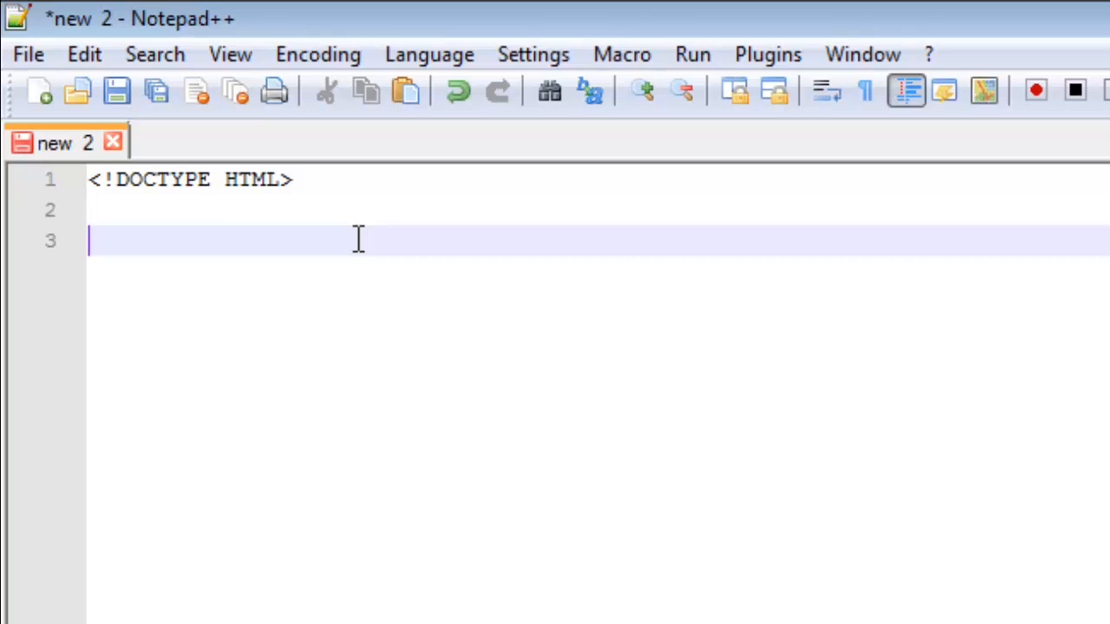
{"action": "type", "text": "<"}
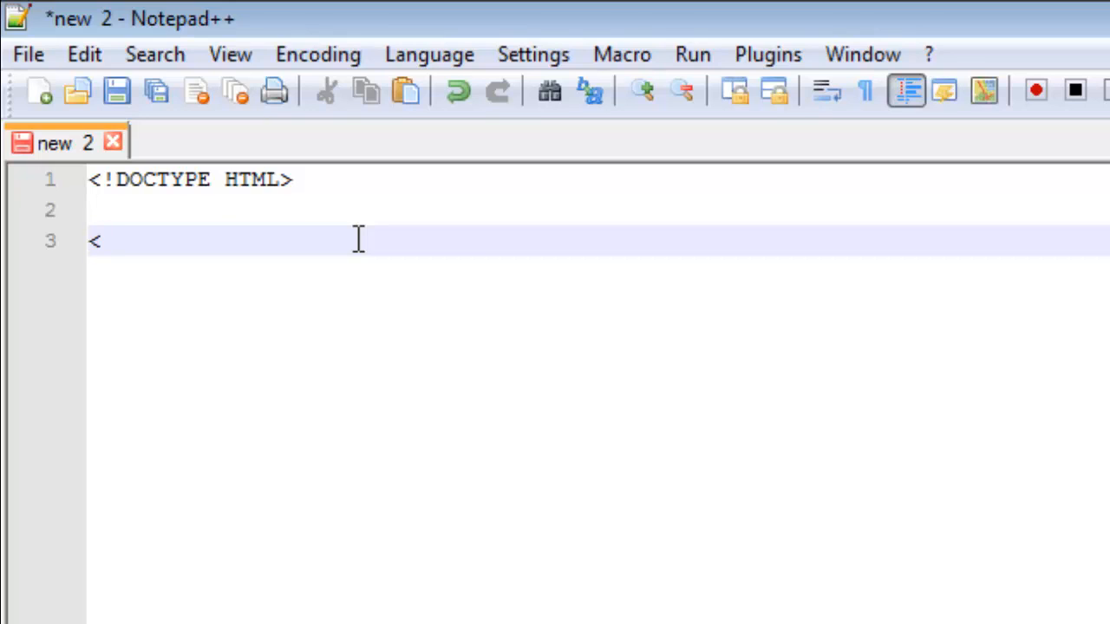
{"action": "type", "text": "html>"}
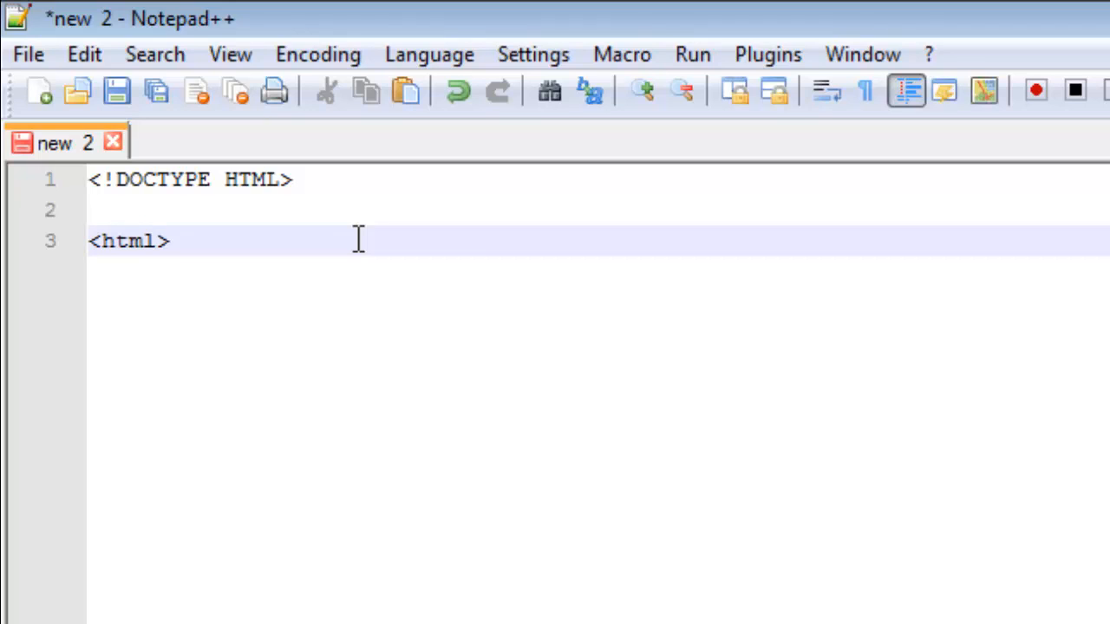
{"action": "key", "text": "Enter"}
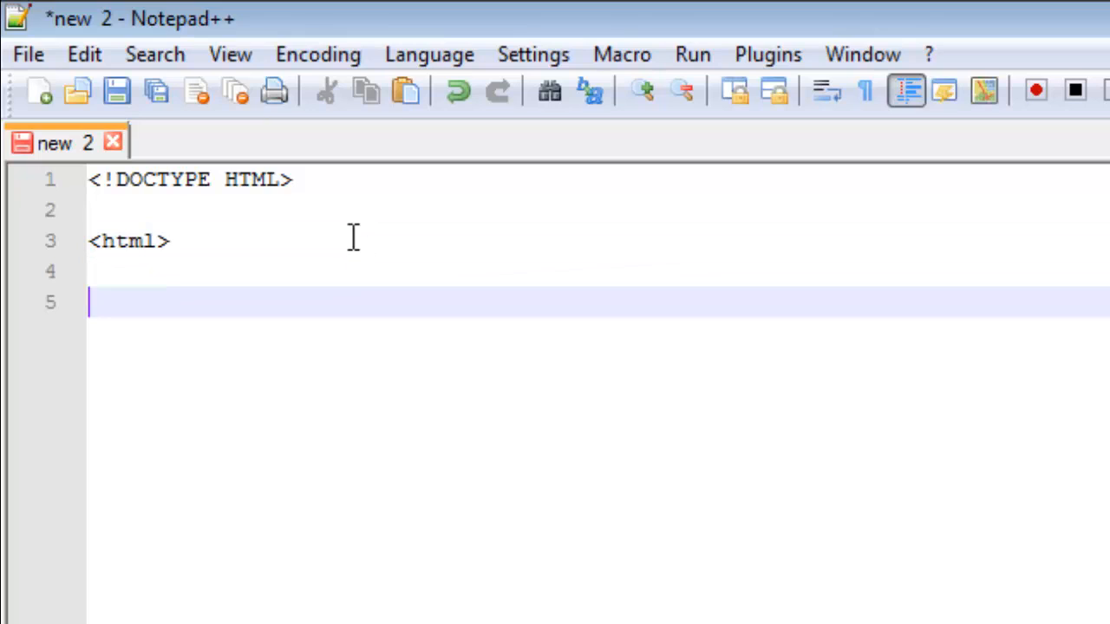
{"action": "left_click", "coordinate": [174, 241]}
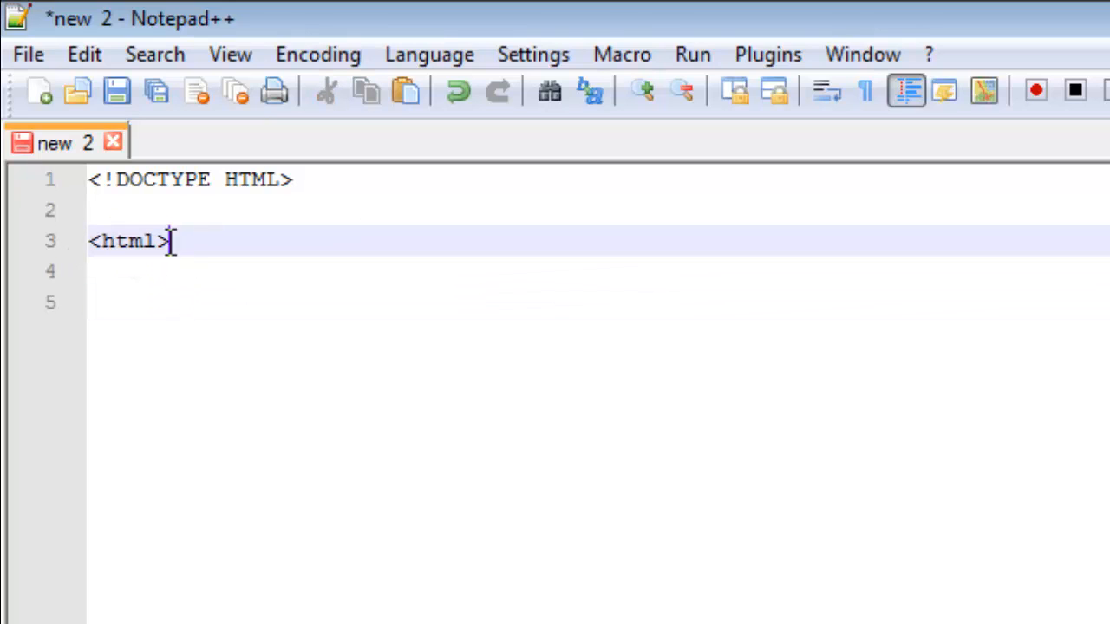
{"action": "mouse_move", "coordinate": [165, 299]}
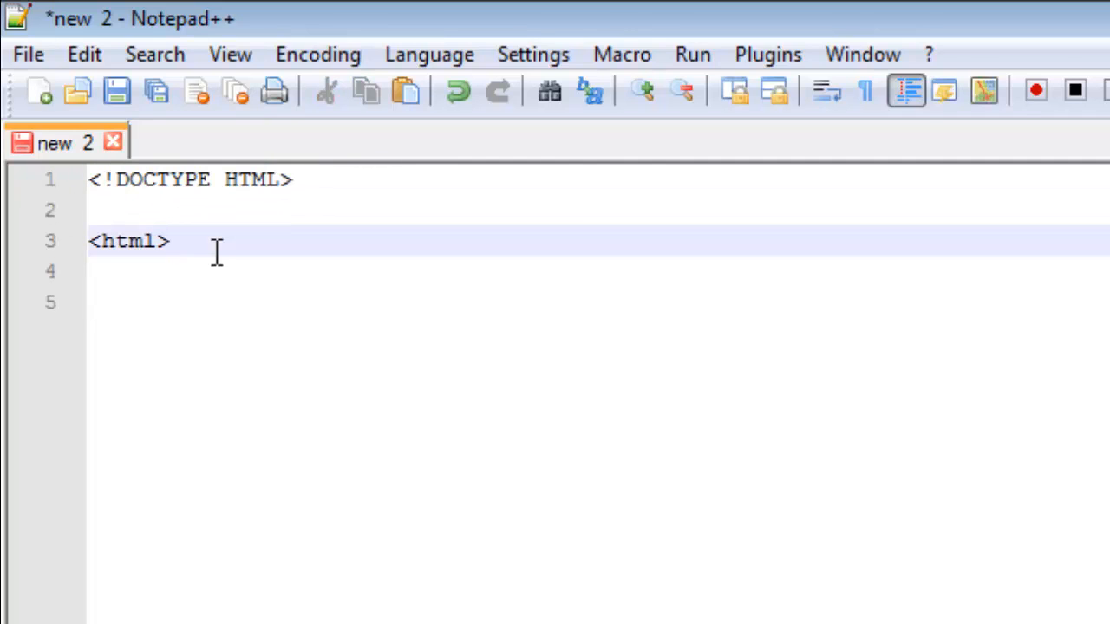
{"action": "key", "text": "Enter"}
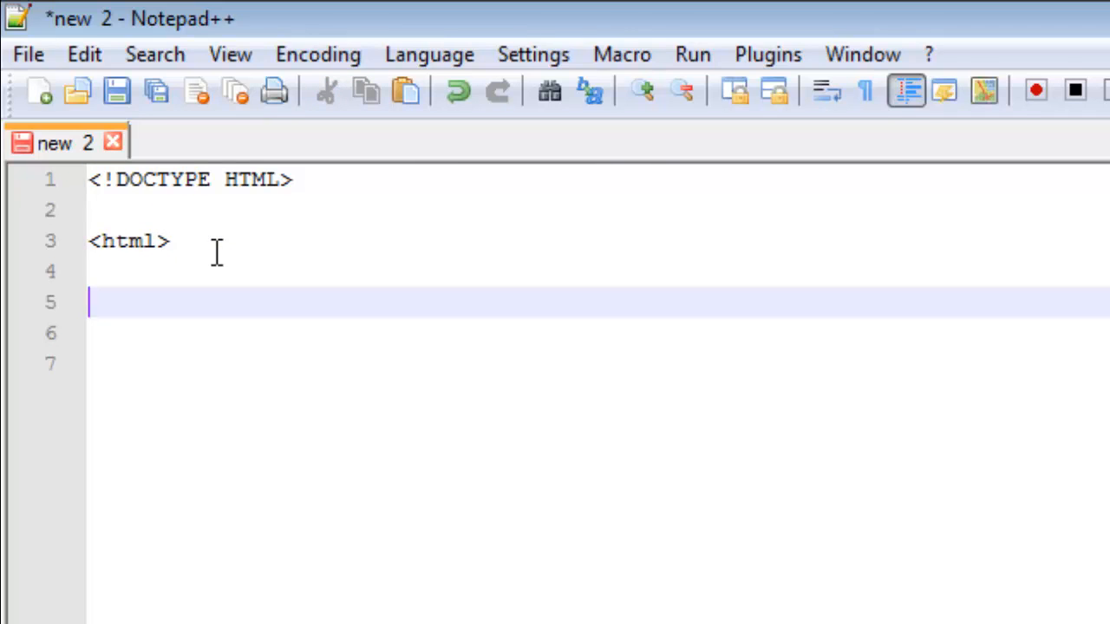
{"action": "type", "text": "<"}
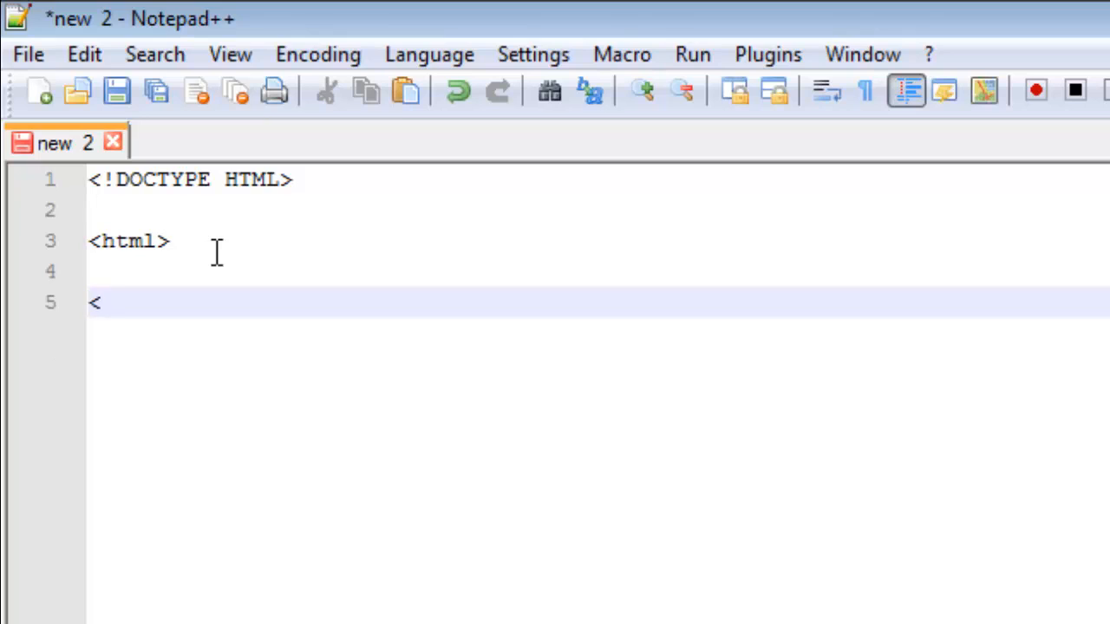
{"action": "type", "text": "/h"}
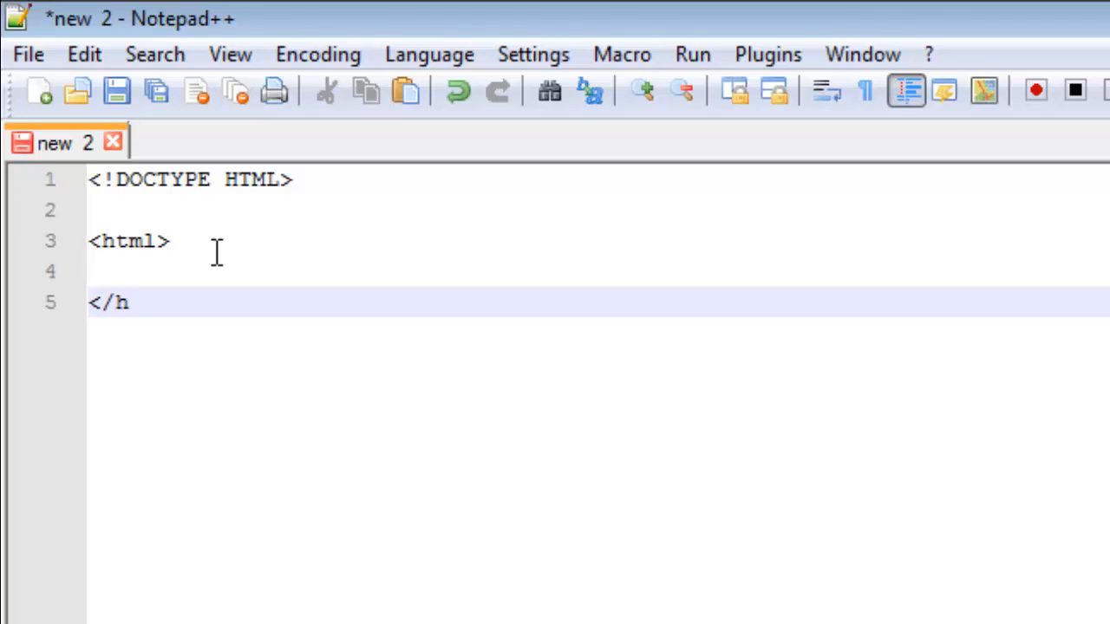
{"action": "type", "text": "tml>"}
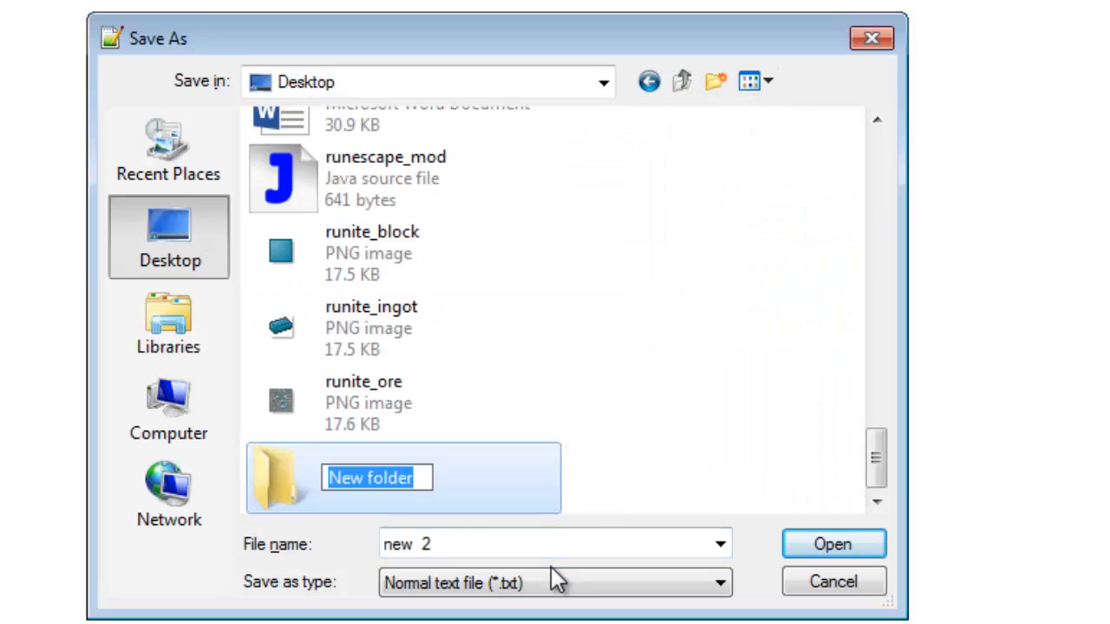
Save the page as index.html inside a new Tutorial folder on the Desktop
{"action": "type", "text": "Tutorial"}
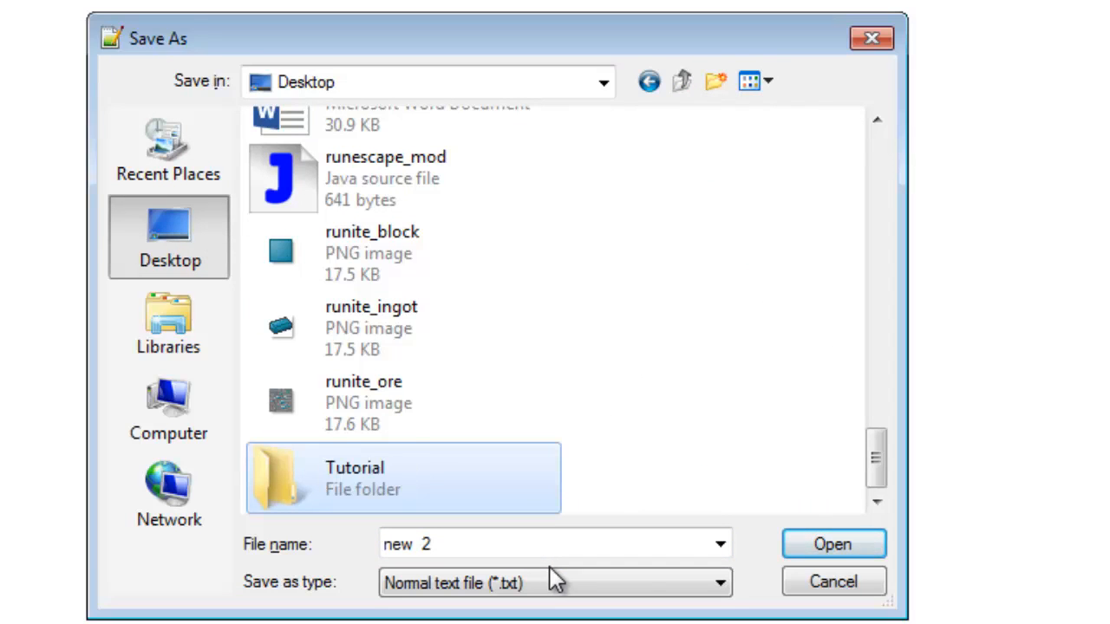
{"action": "double_click", "coordinate": [354, 478]}
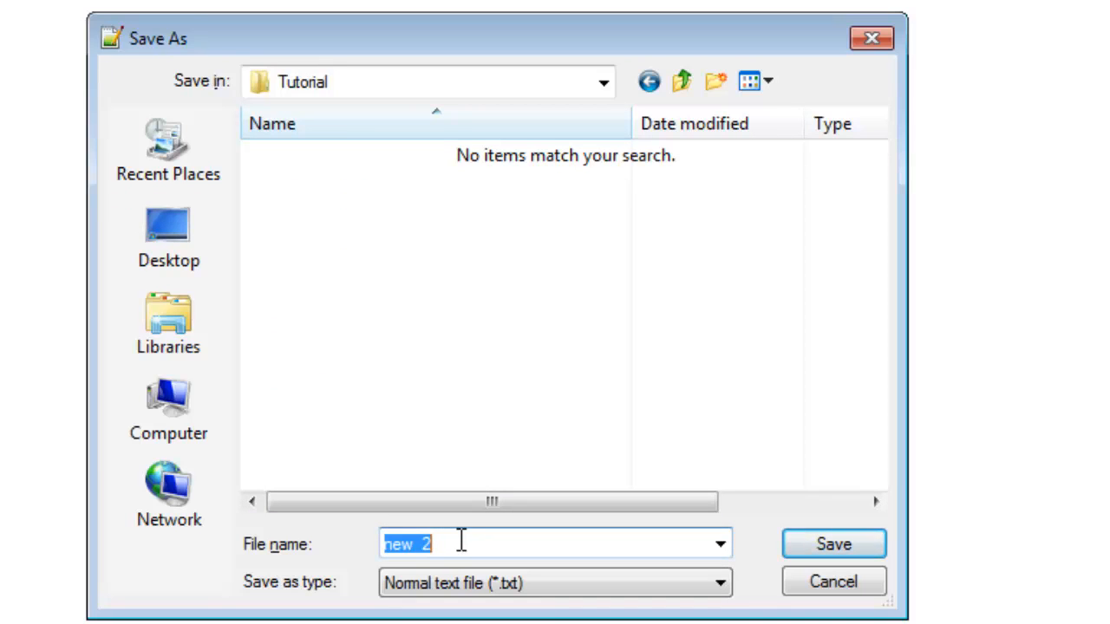
{"action": "type", "text": "index."}
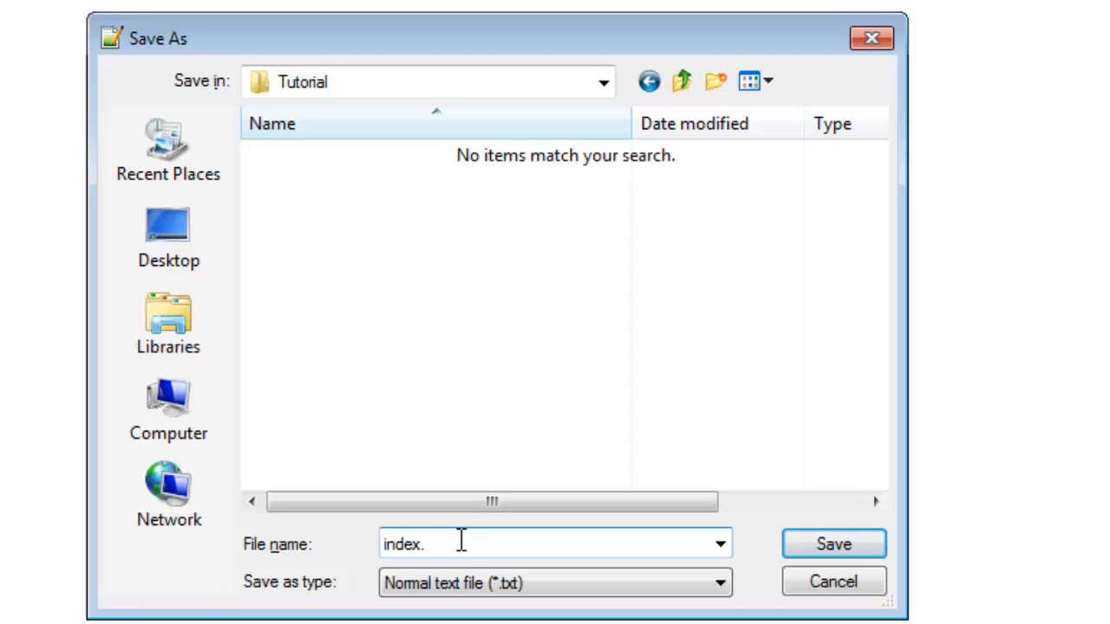
{"action": "type", "text": "html"}
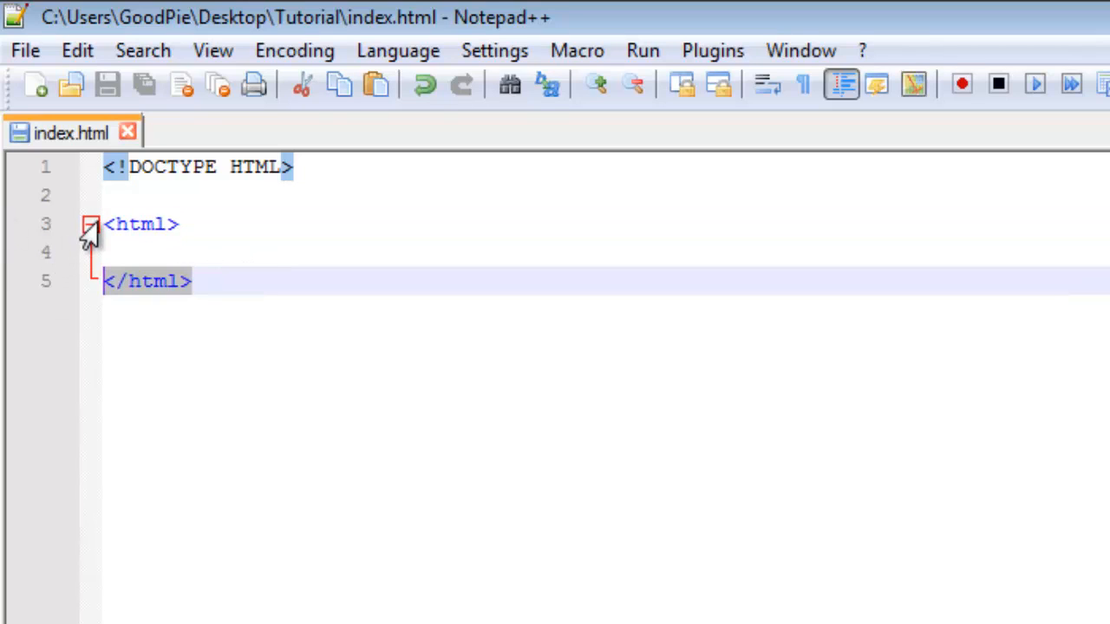
Place the caret on the empty line 4 between the html tags
{"action": "left_click", "coordinate": [139, 252]}
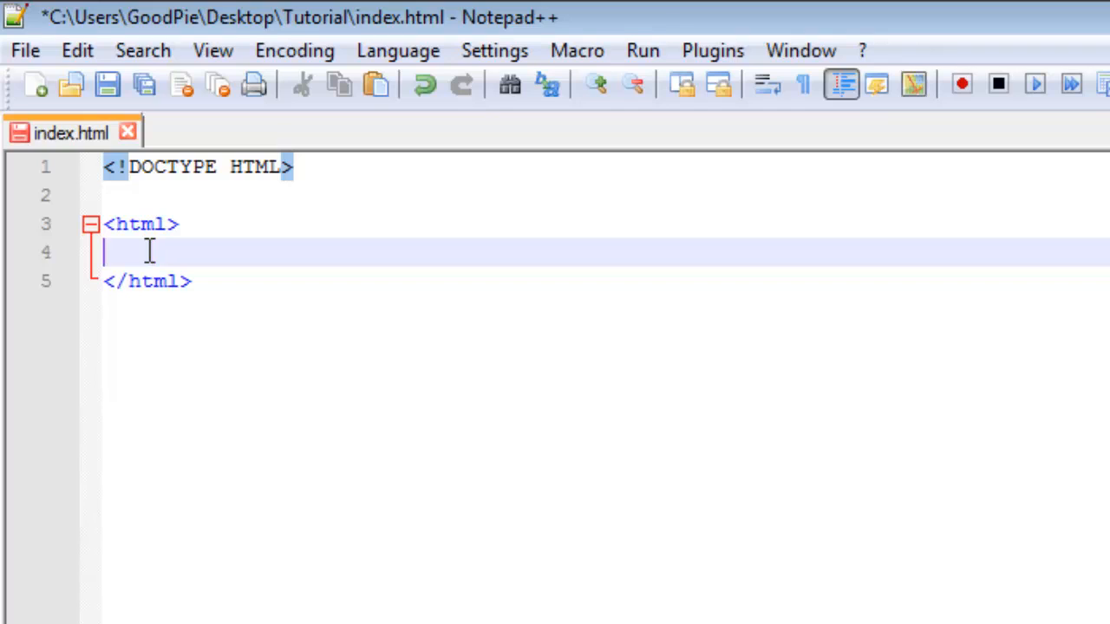
{"action": "mouse_move", "coordinate": [206, 240]}
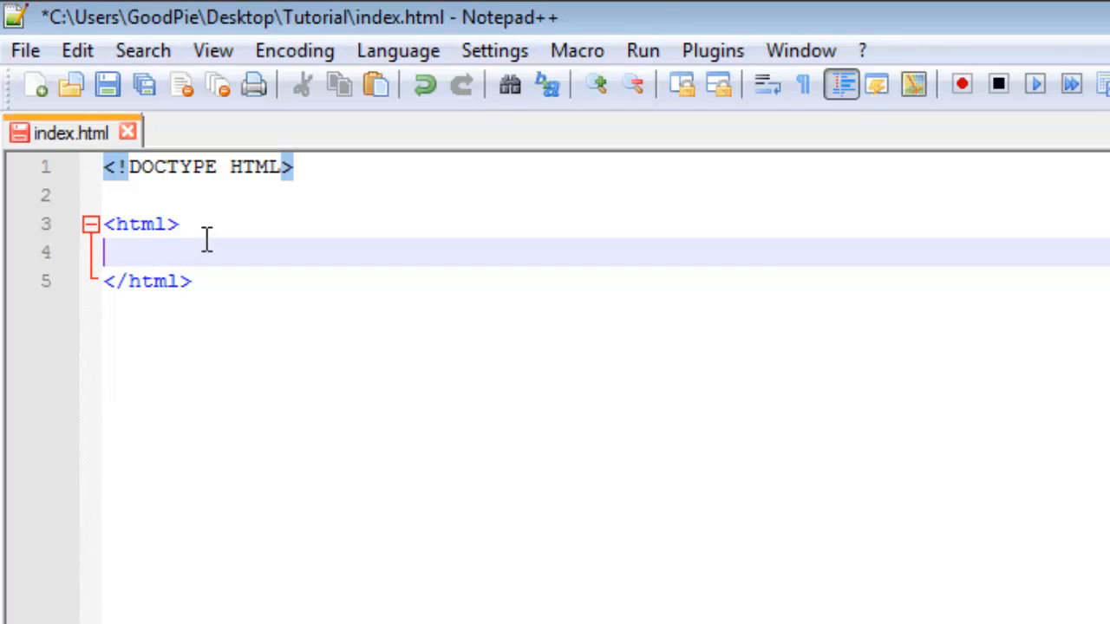
Add an indented head element, <head> and </head>, inside the html tags
{"action": "key", "text": "Tab"}
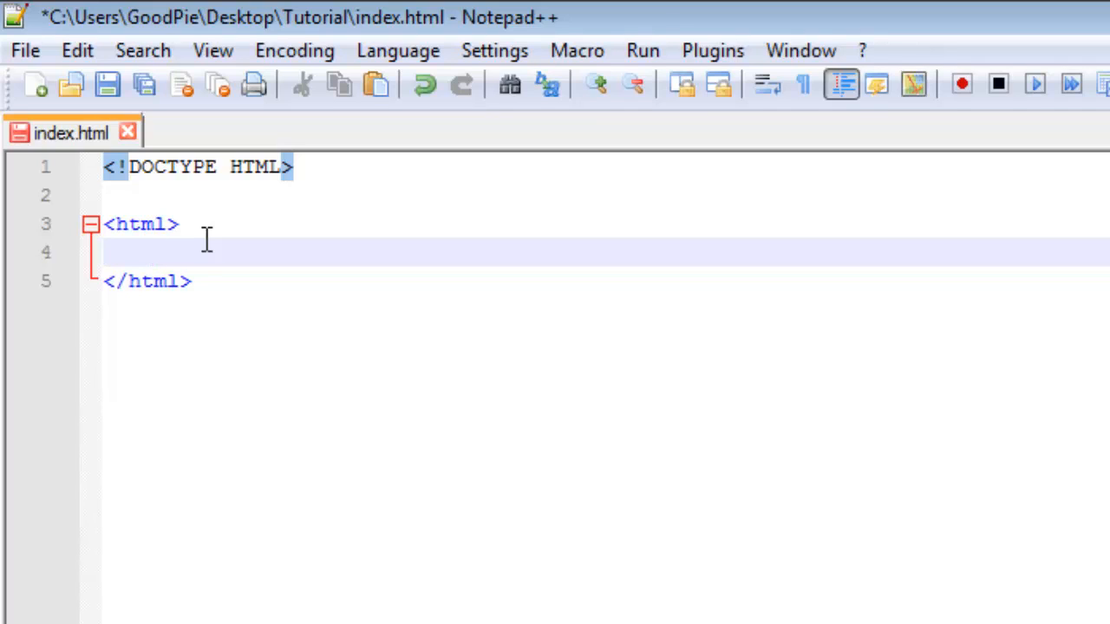
{"action": "type", "text": "<"}
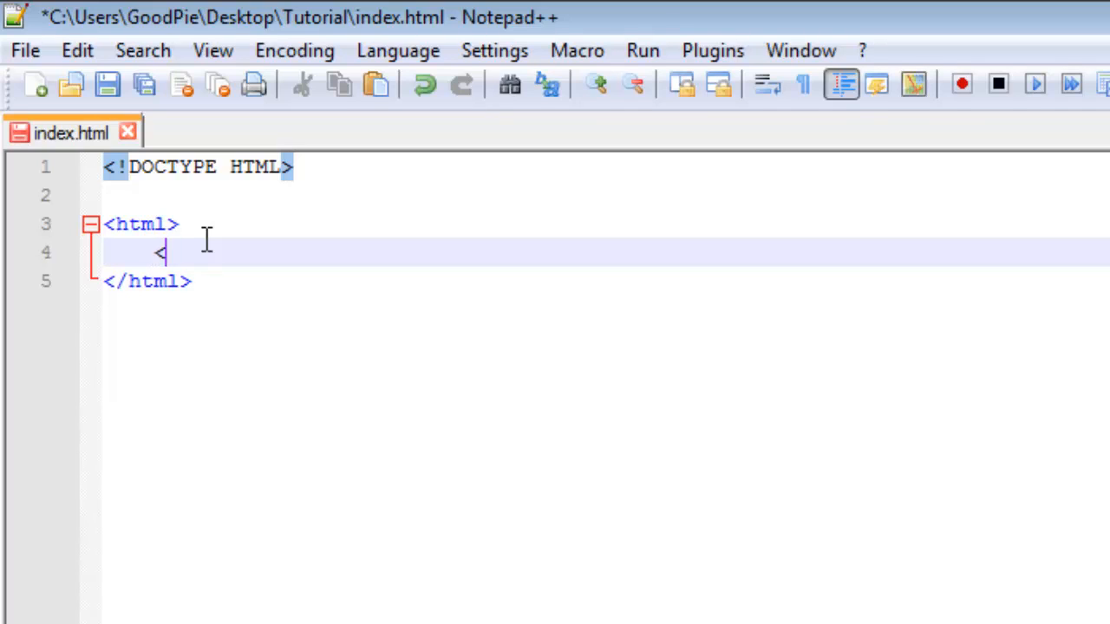
{"action": "type", "text": "head"}
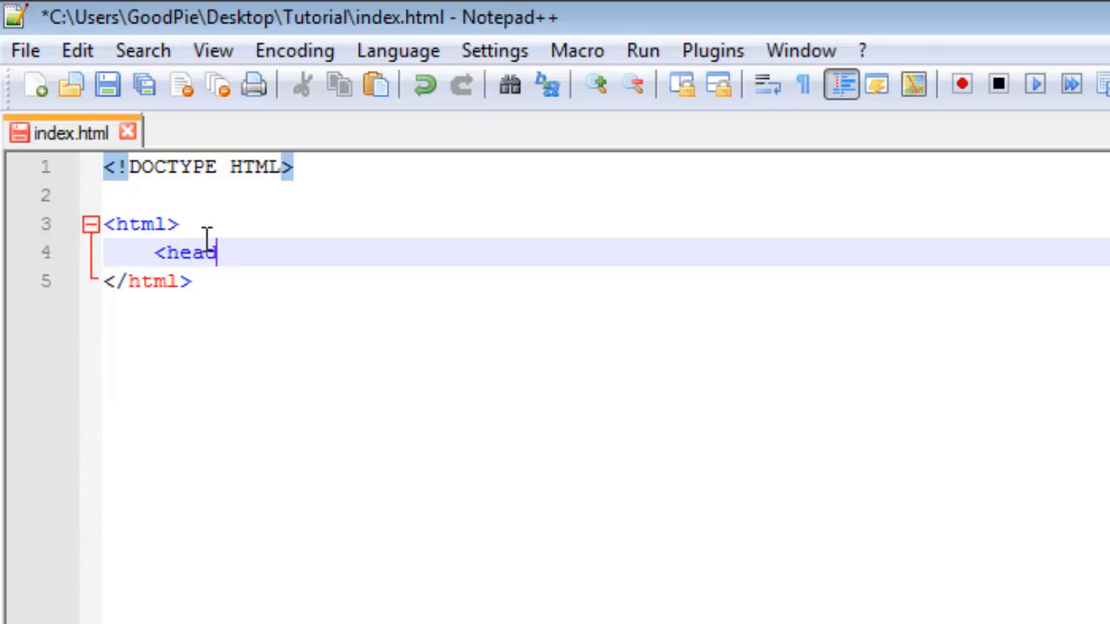
{"action": "type", "text": ">"}
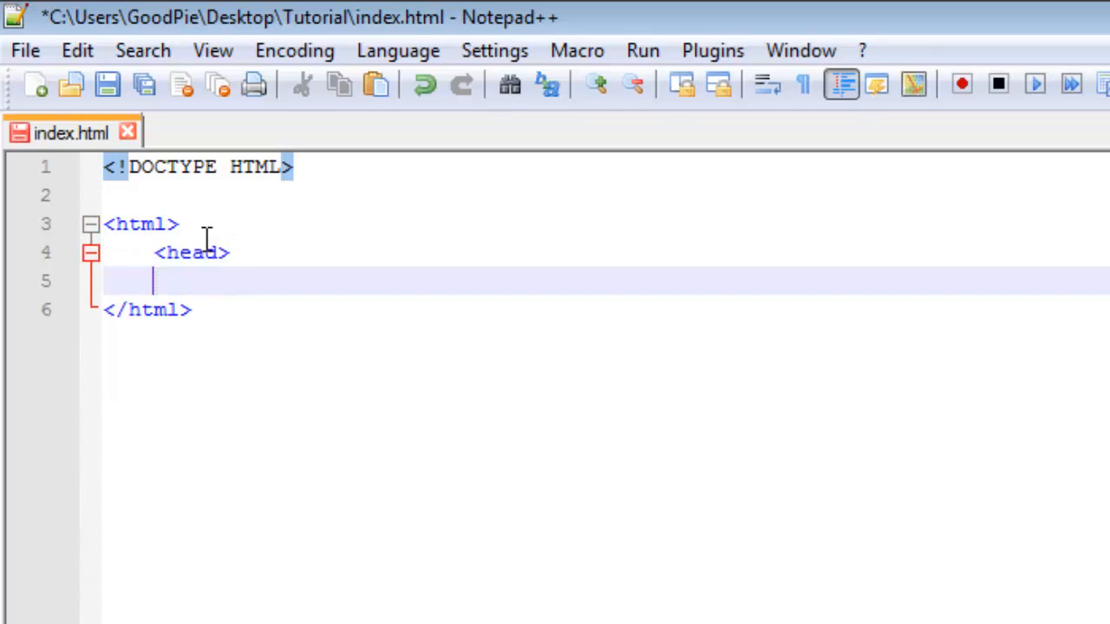
{"action": "type", "text": "</head>"}
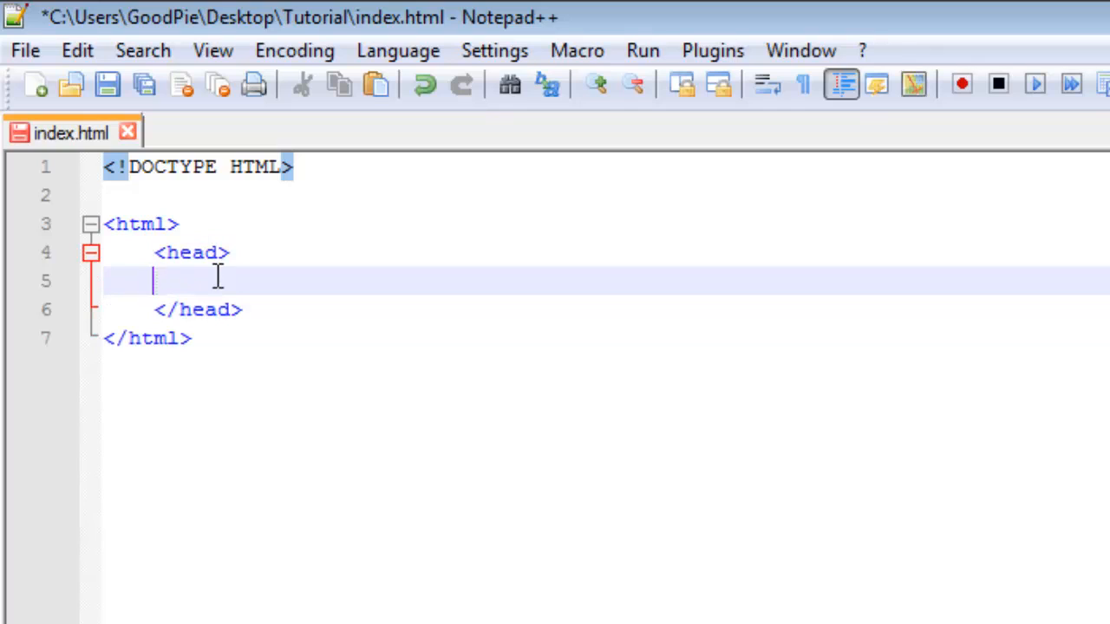
{"action": "left_click", "coordinate": [90, 253]}
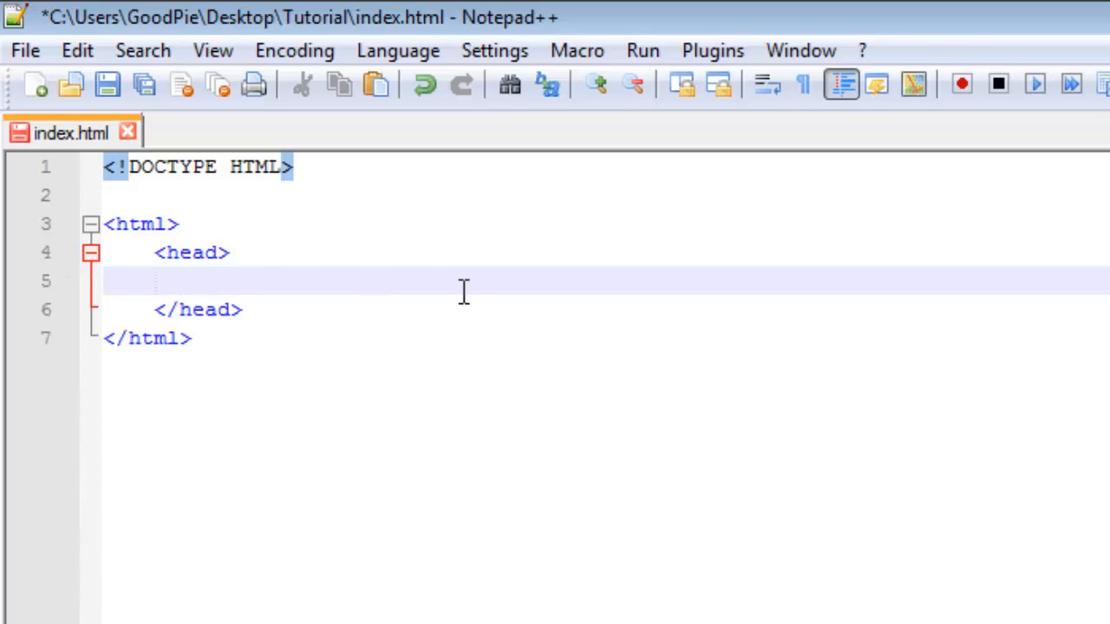
{"action": "left_click", "coordinate": [246, 310]}
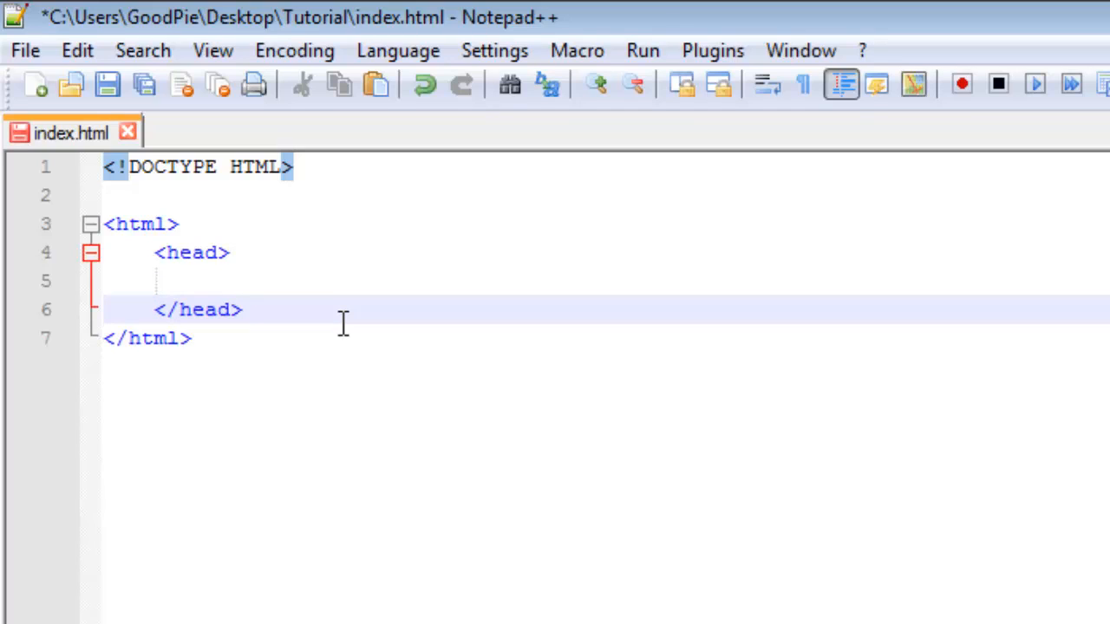
Add an indented body element, <body> and </body>, below the head element
{"action": "key", "text": "Enter"}
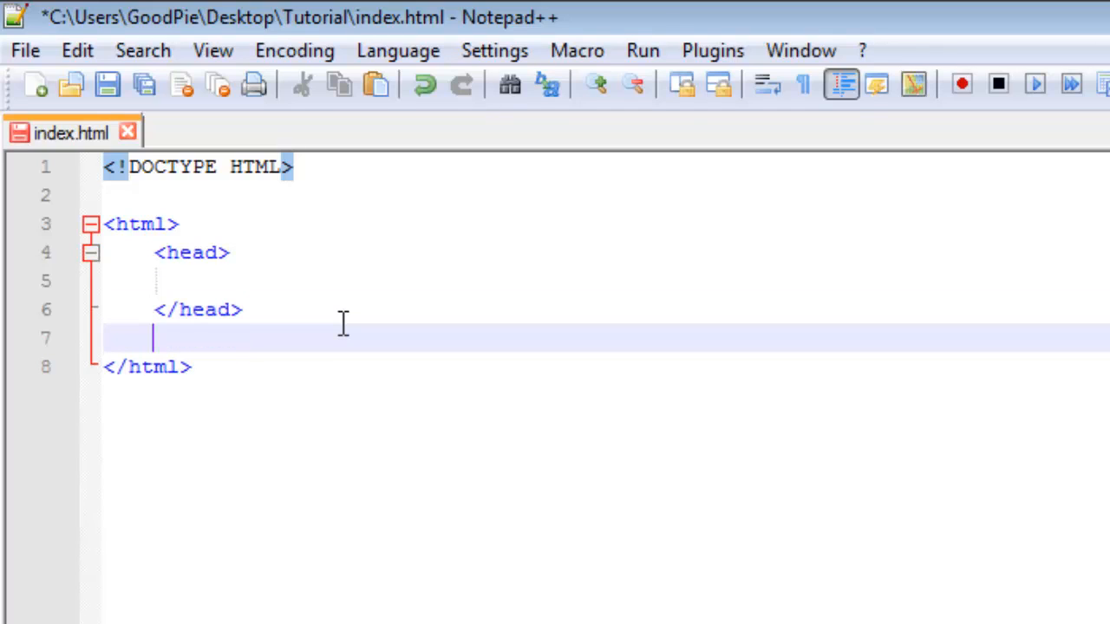
{"action": "type", "text": "<"}
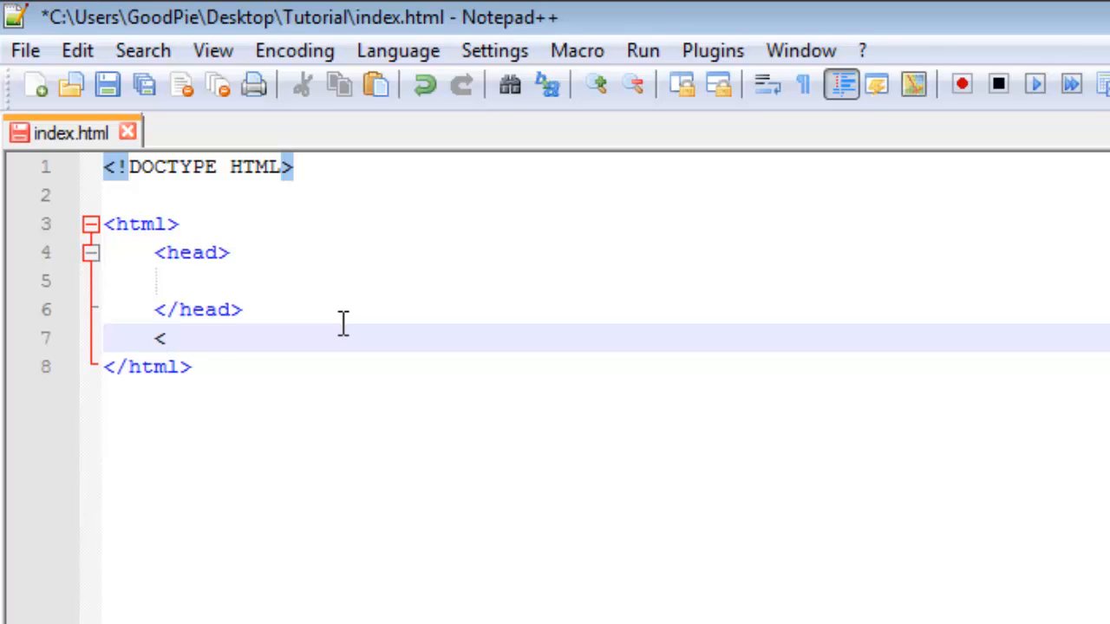
{"action": "type", "text": "body>"}
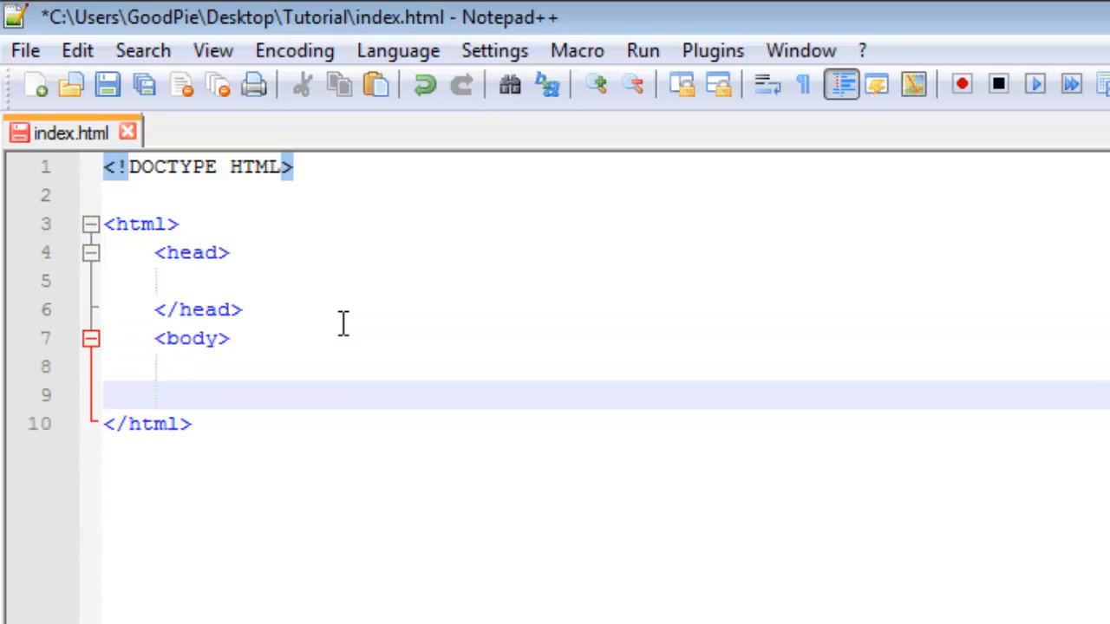
{"action": "type", "text": "</body>"}
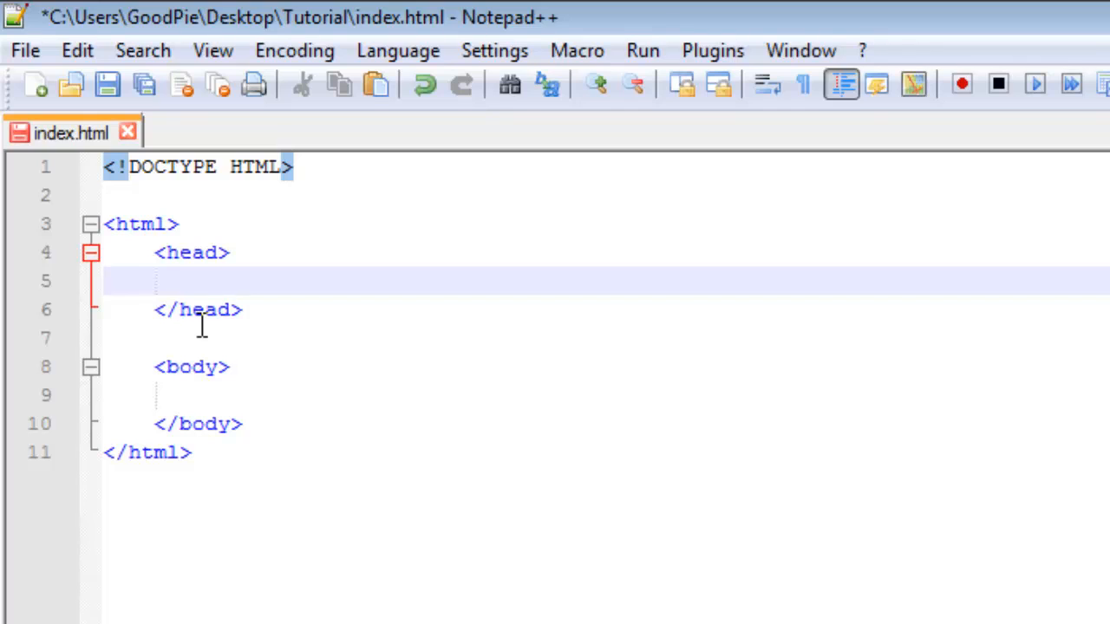
{"action": "mouse_move", "coordinate": [208, 242]}
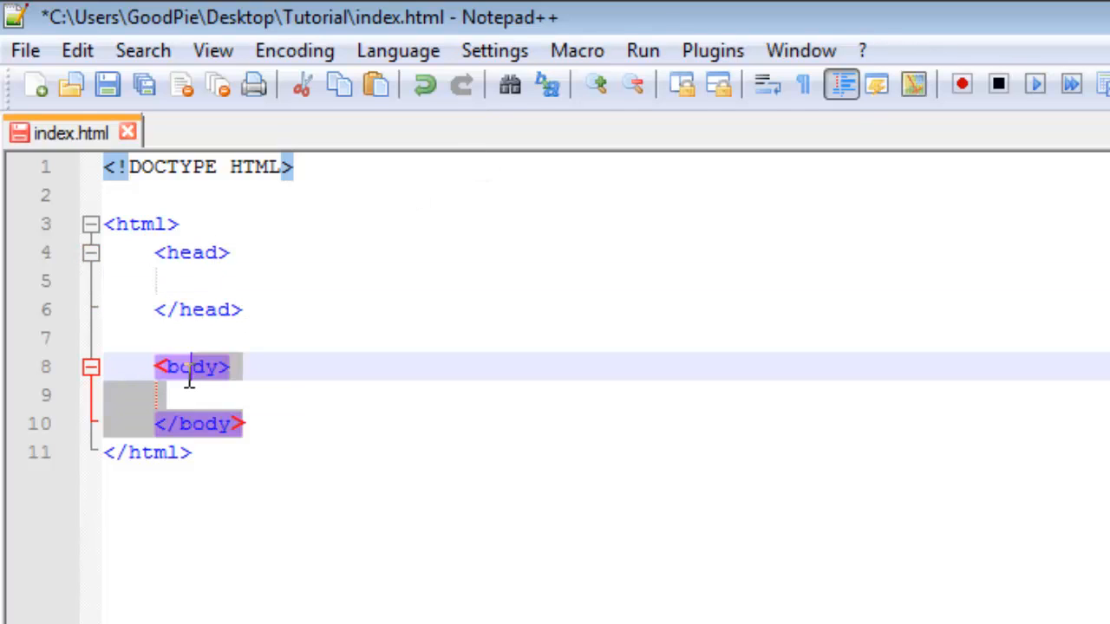
{"action": "left_click", "coordinate": [151, 392]}
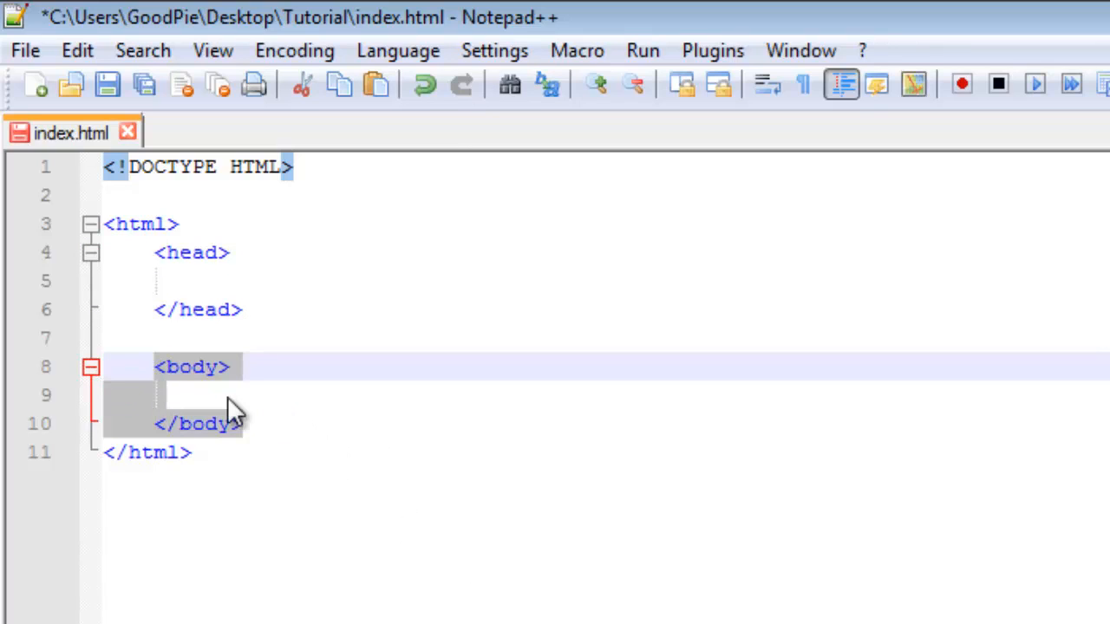
{"action": "left_click", "coordinate": [172, 393]}
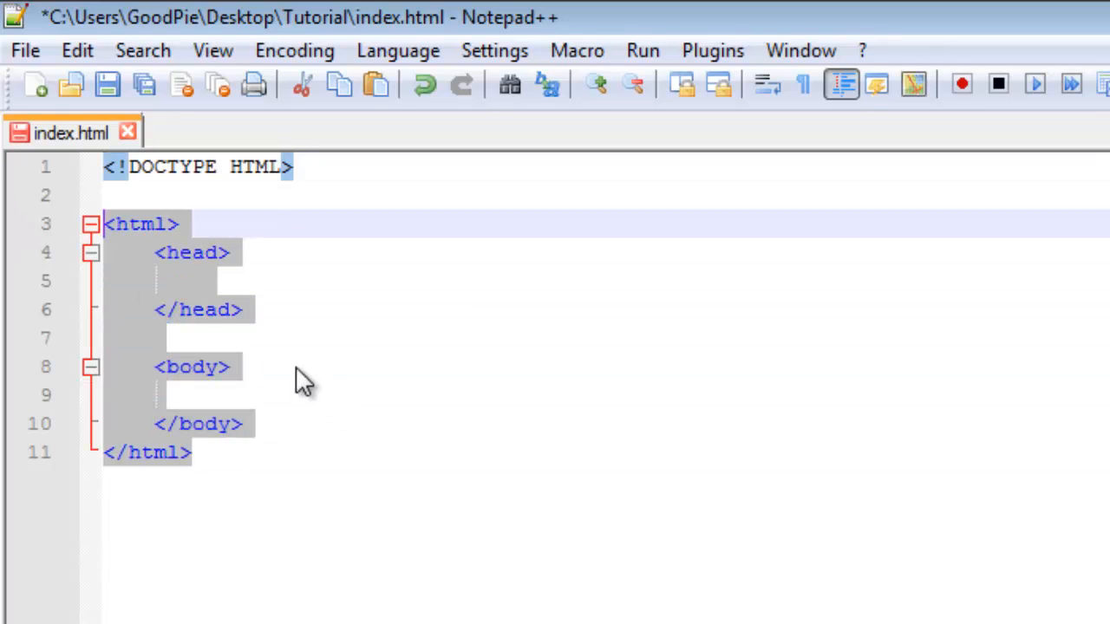
Write <title>This is a title</title> inside the head element on line 5
{"action": "left_click", "coordinate": [295, 282]}
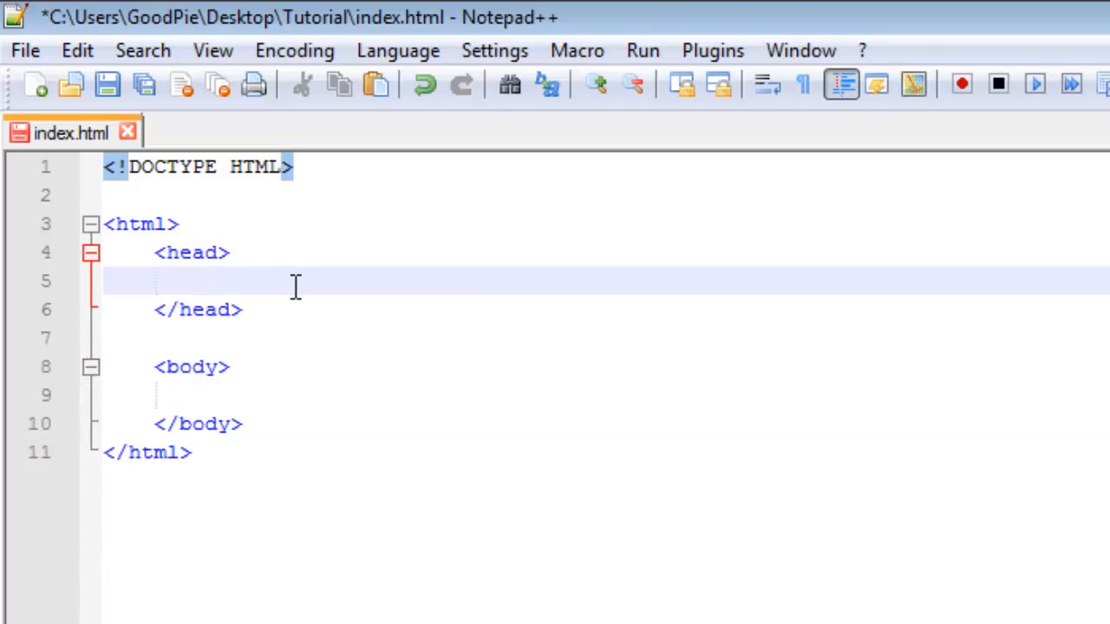
{"action": "type", "text": "<"}
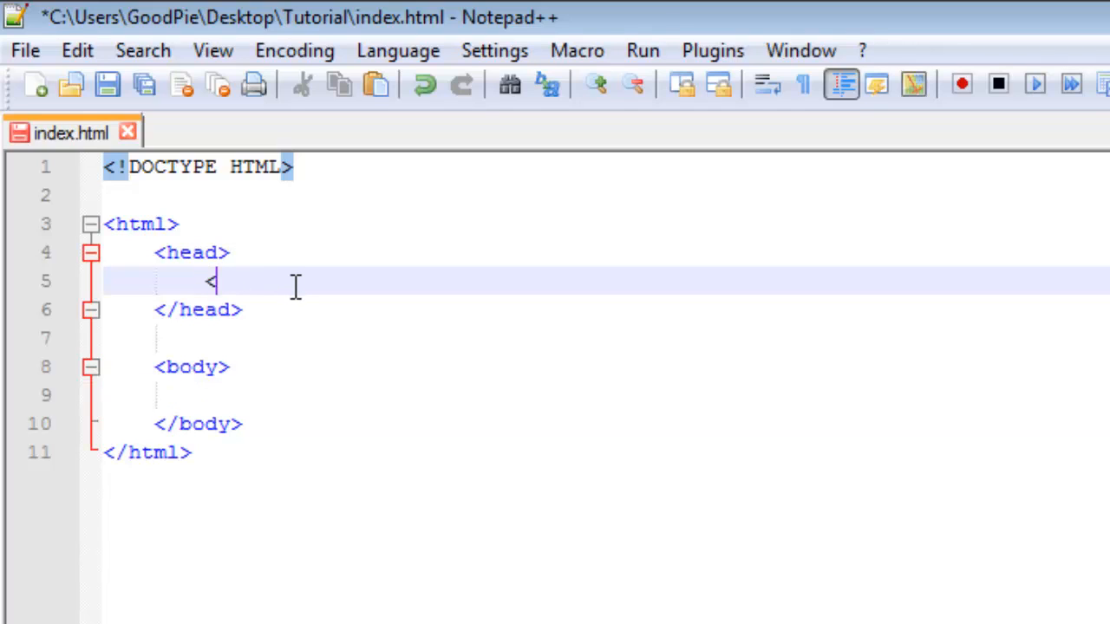
{"action": "type", "text": "title>"}
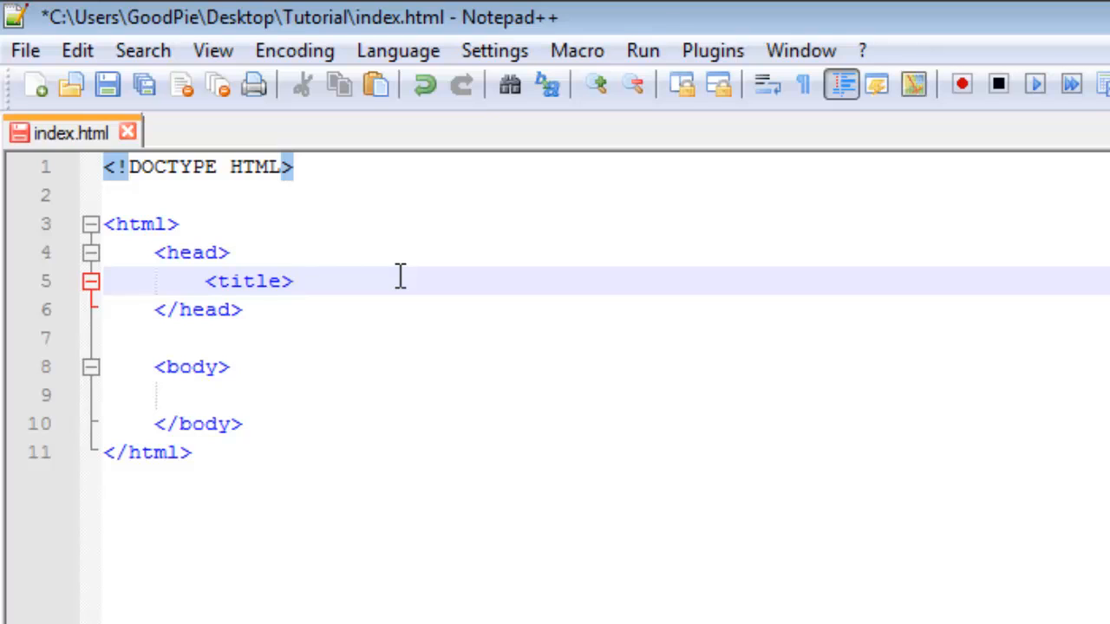
{"action": "type", "text": "Th"}
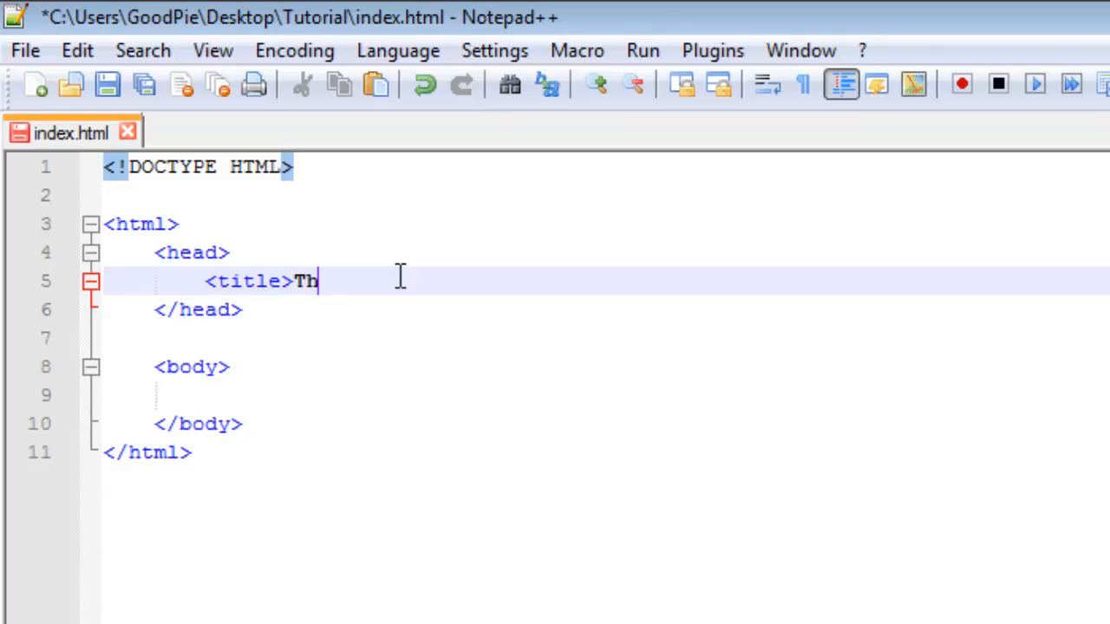
{"action": "type", "text": "is is a title"}
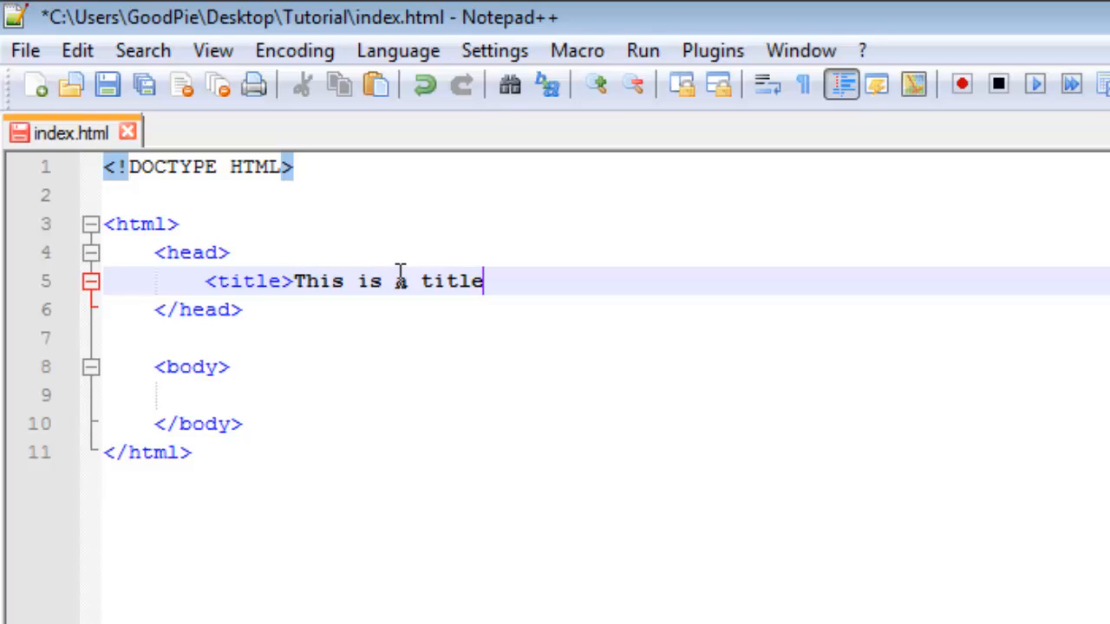
{"action": "type", "text": "</title>"}
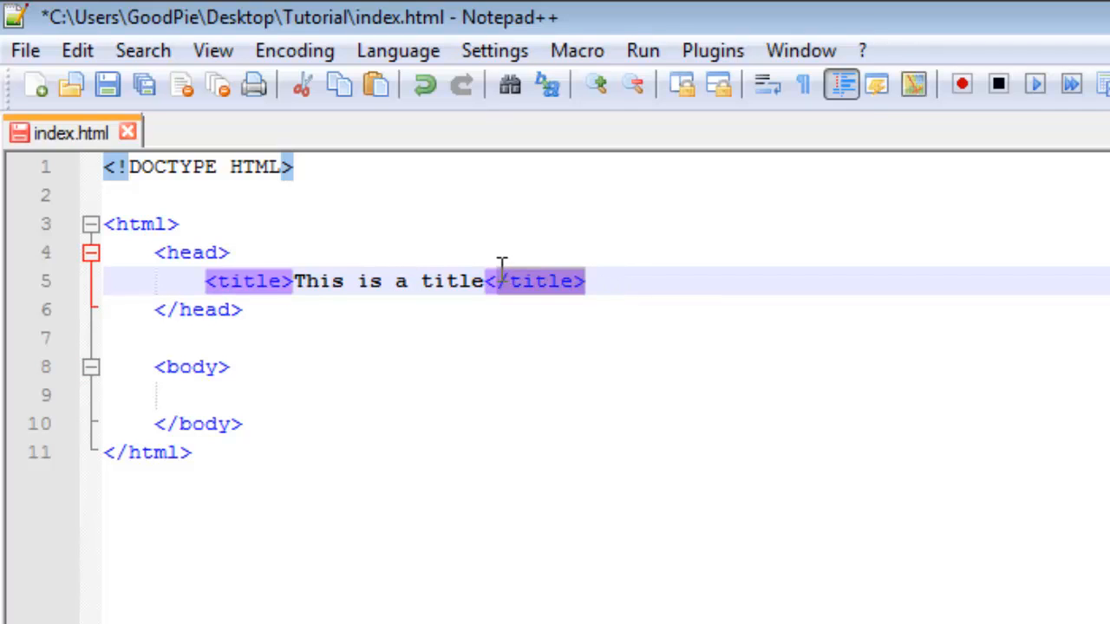
{"action": "left_click", "coordinate": [616, 286]}
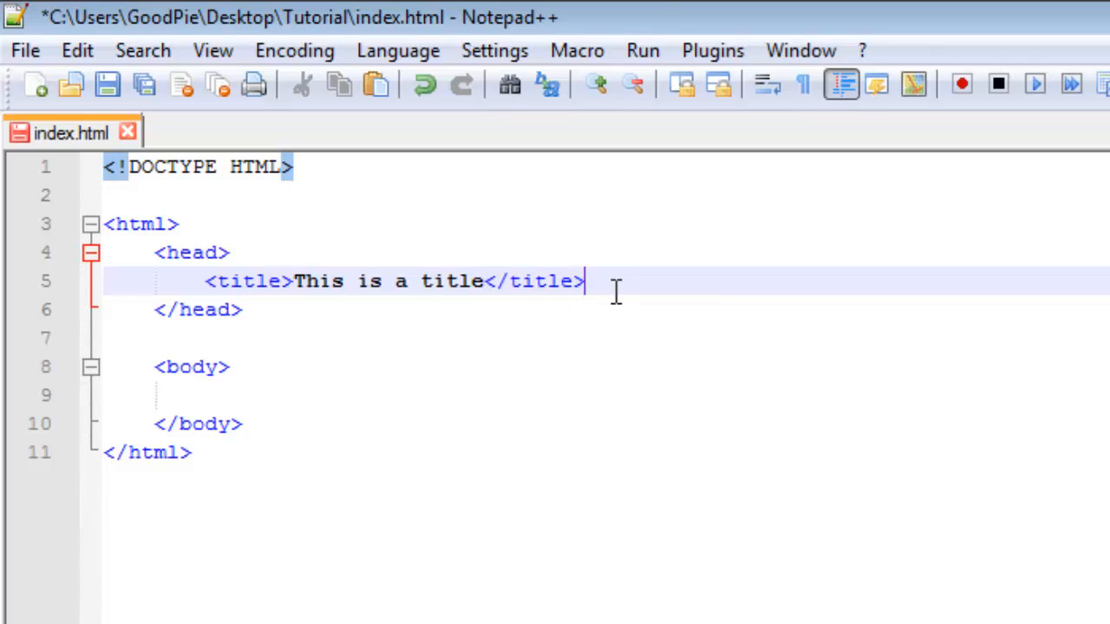
{"action": "double_click", "coordinate": [540, 281]}
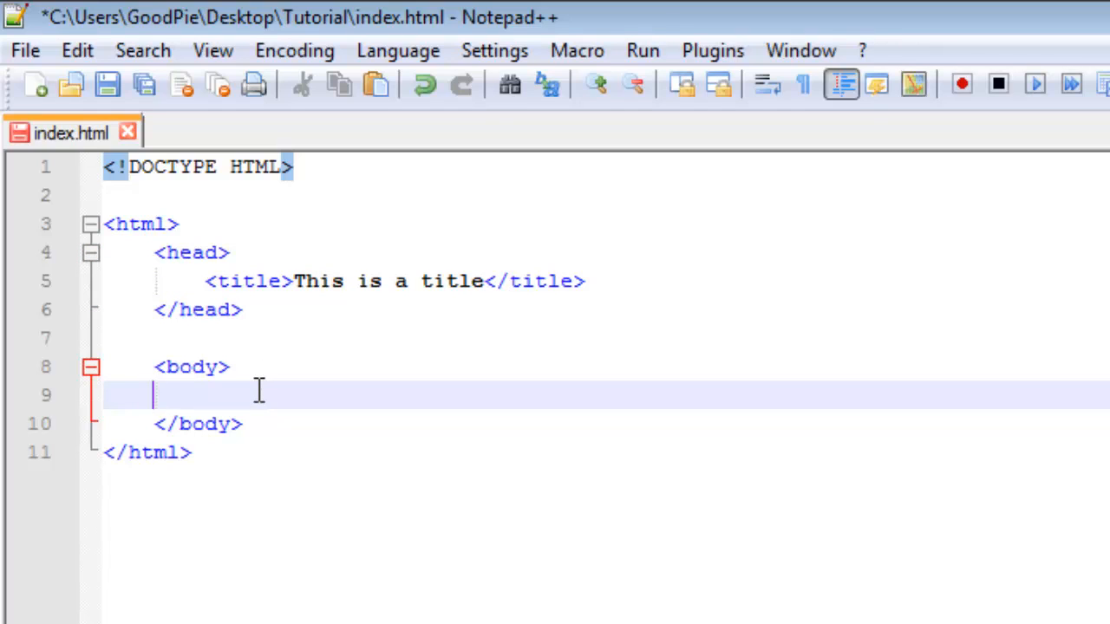
Add 'Hello World' to the body, then launch index.html from the Tutorial folder in Chrome
{"action": "type", "text": "Hell"}
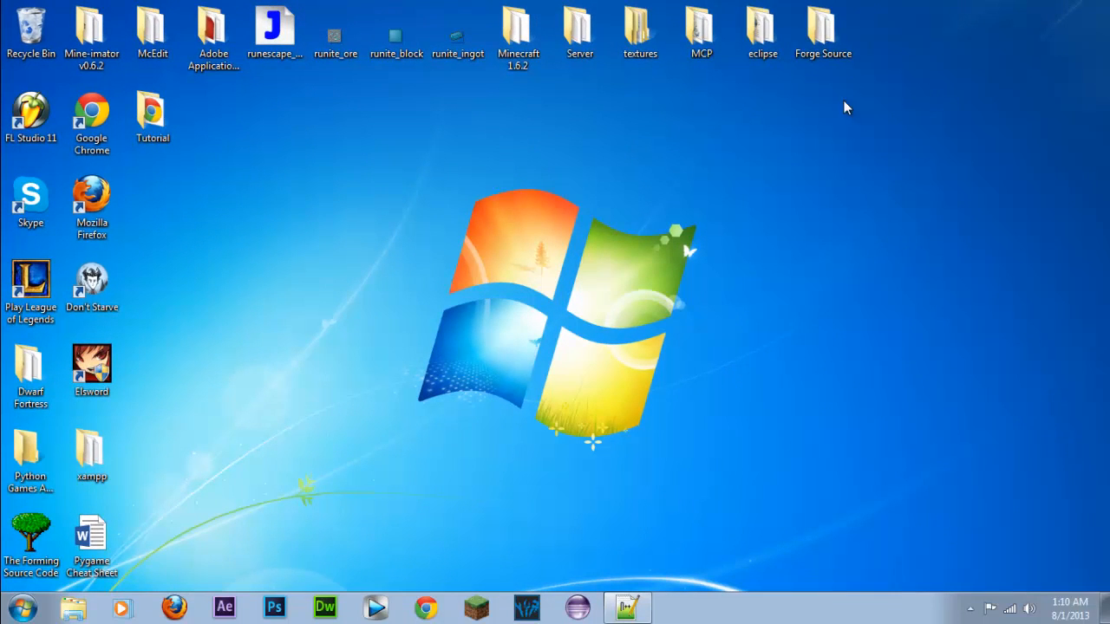
{"action": "left_click_drag", "start_coordinate": [152, 117], "coordinate": [457, 200]}
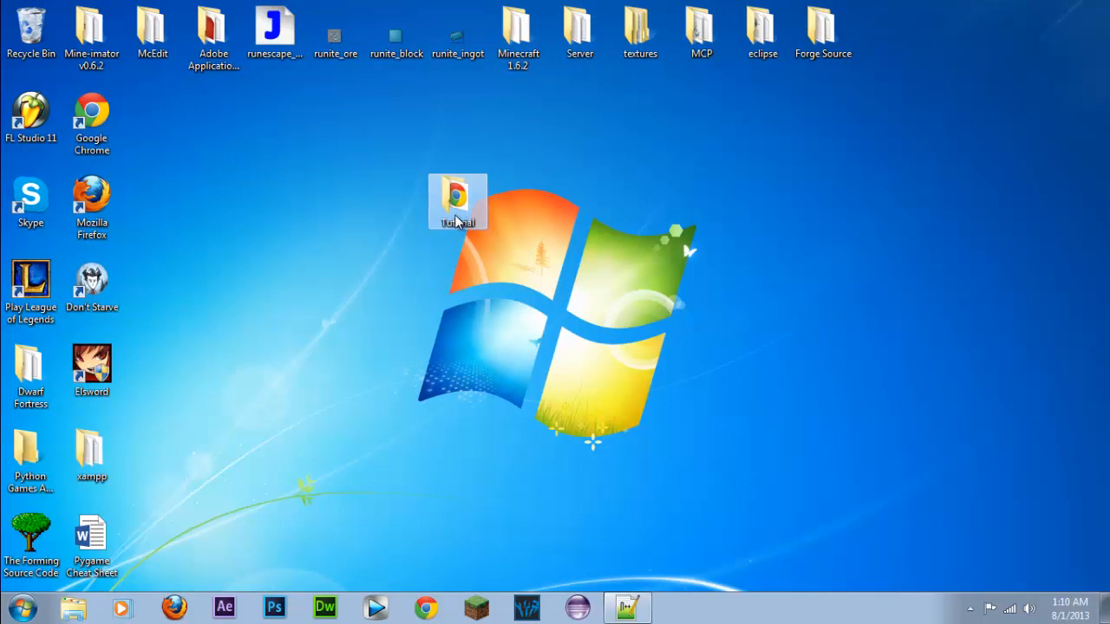
{"action": "double_click", "coordinate": [456, 197]}
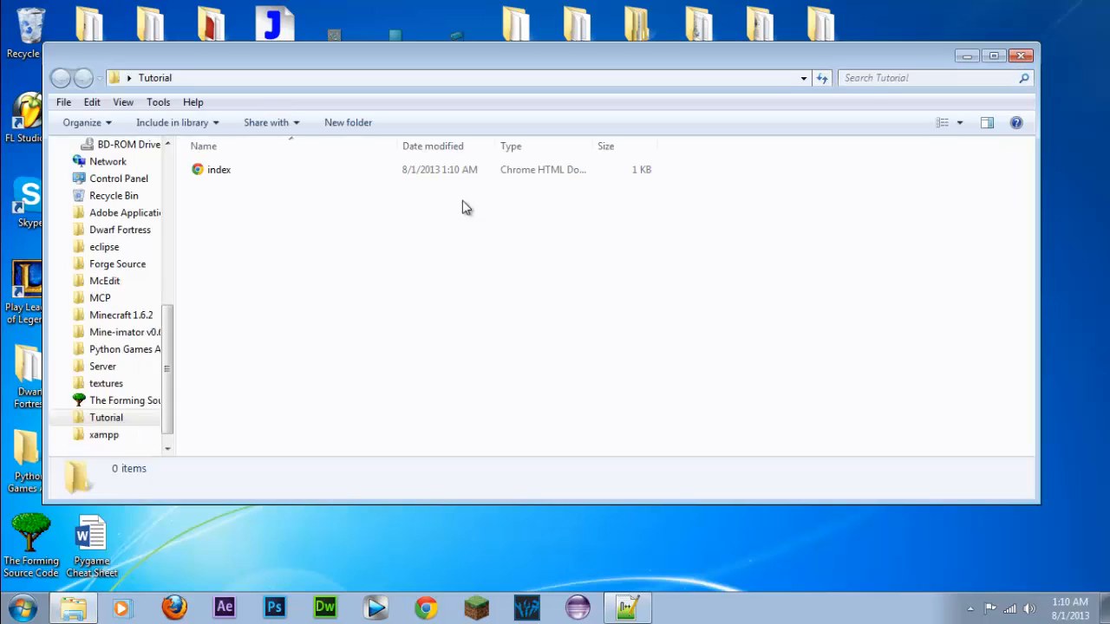
{"action": "double_click", "coordinate": [218, 169]}
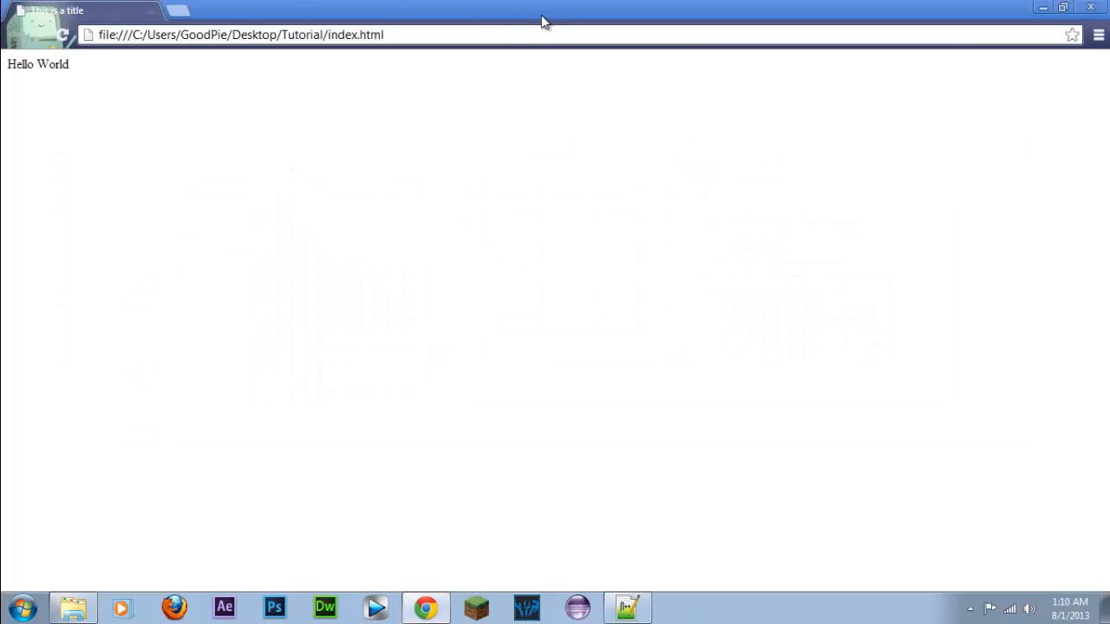
{"action": "mouse_move", "coordinate": [150, 98]}
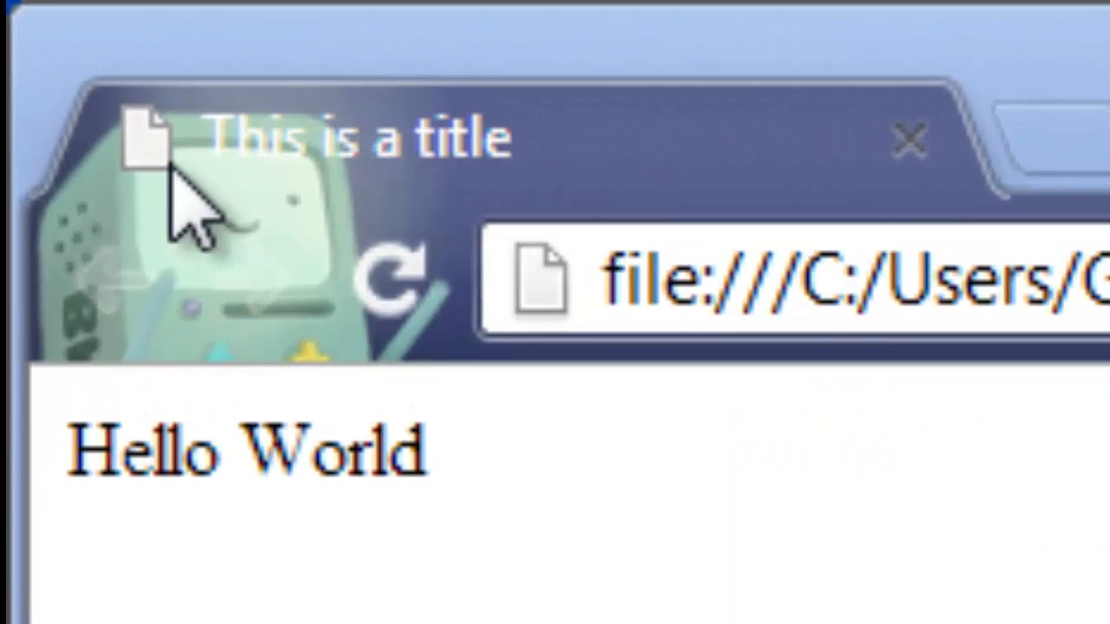
{"action": "mouse_move", "coordinate": [230, 195]}
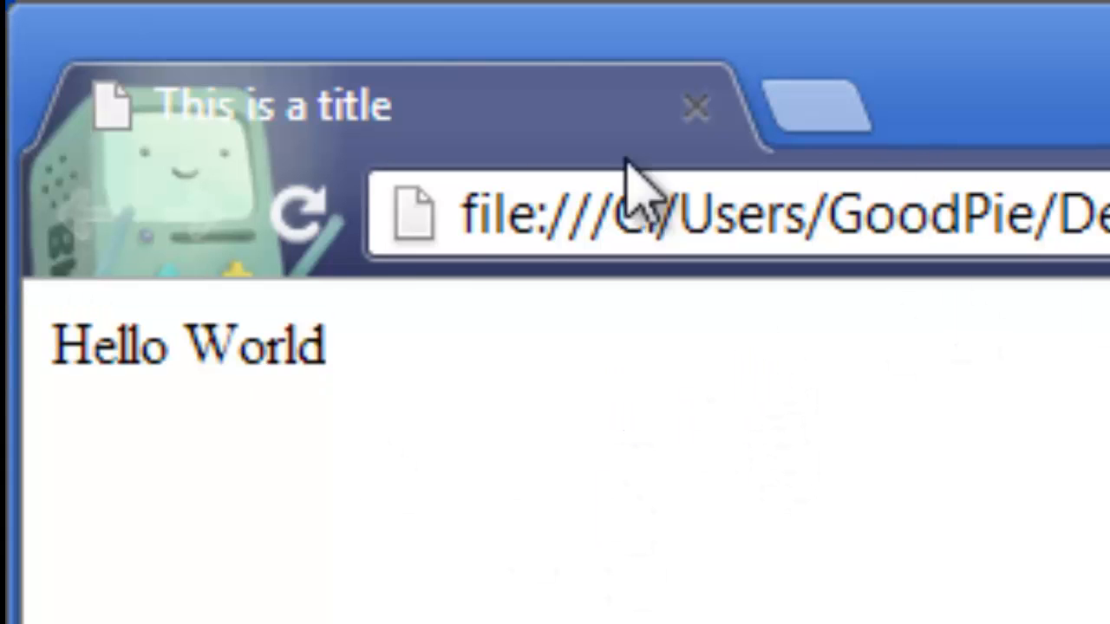
{"action": "mouse_move", "coordinate": [391, 381]}
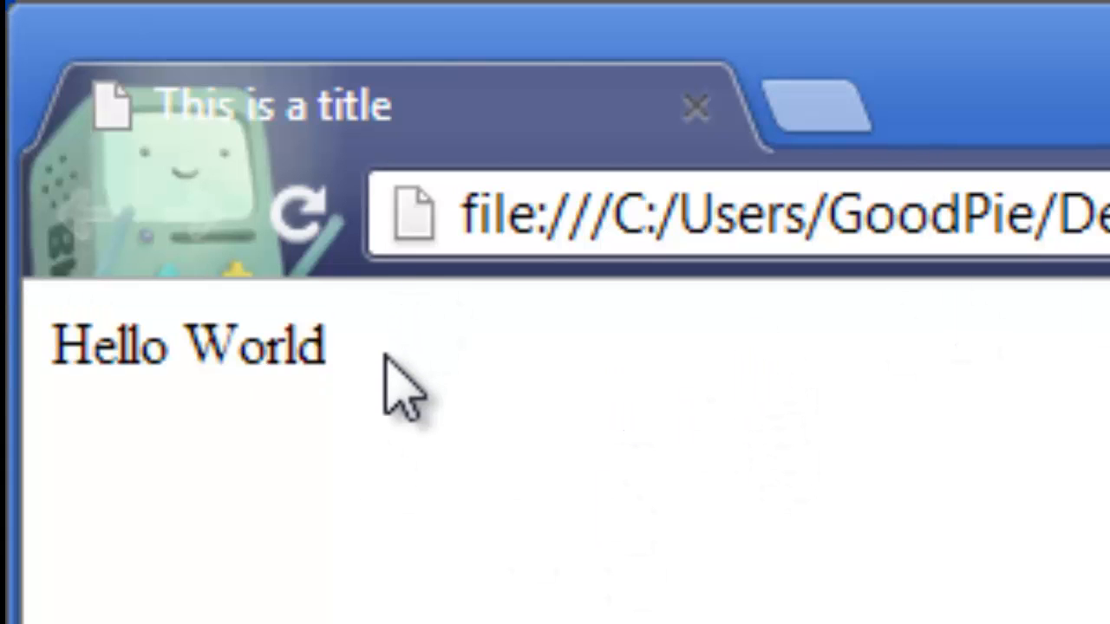
{"action": "mouse_move", "coordinate": [399, 356]}
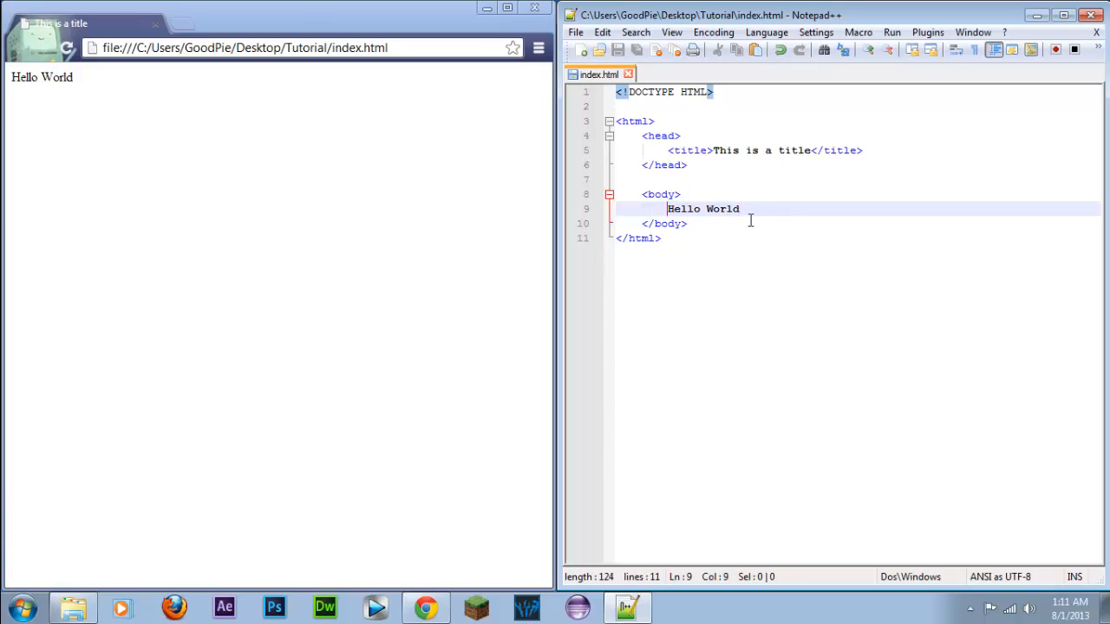
Wrap 'Hello World' in <b> and </b> tags so Chrome renders it bold
{"action": "type", "text": "<b>"}
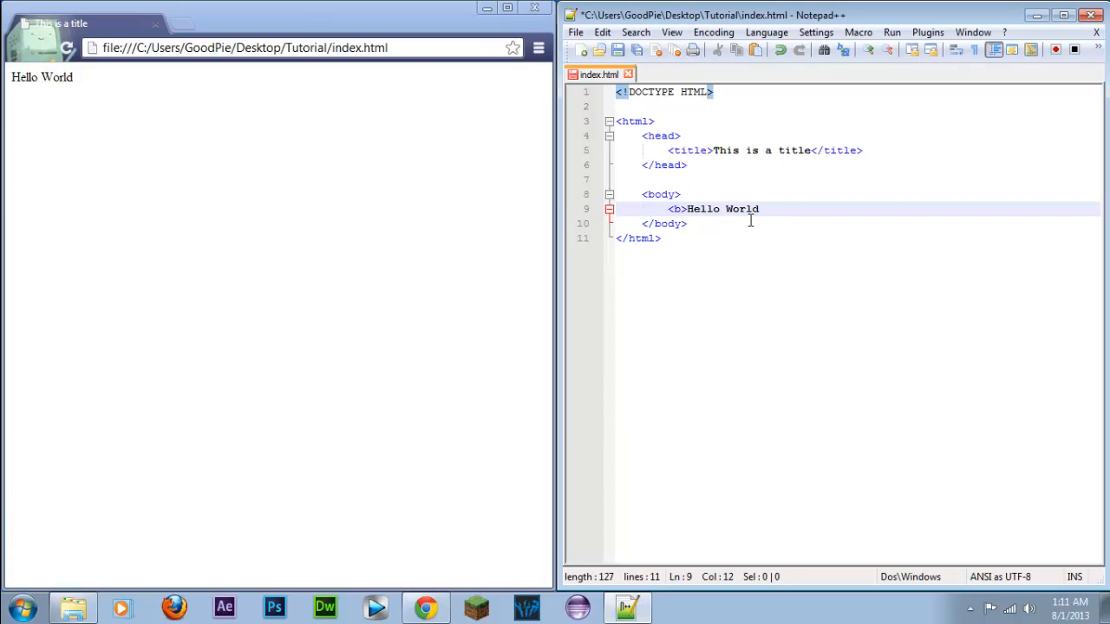
{"action": "type", "text": "\" \""}
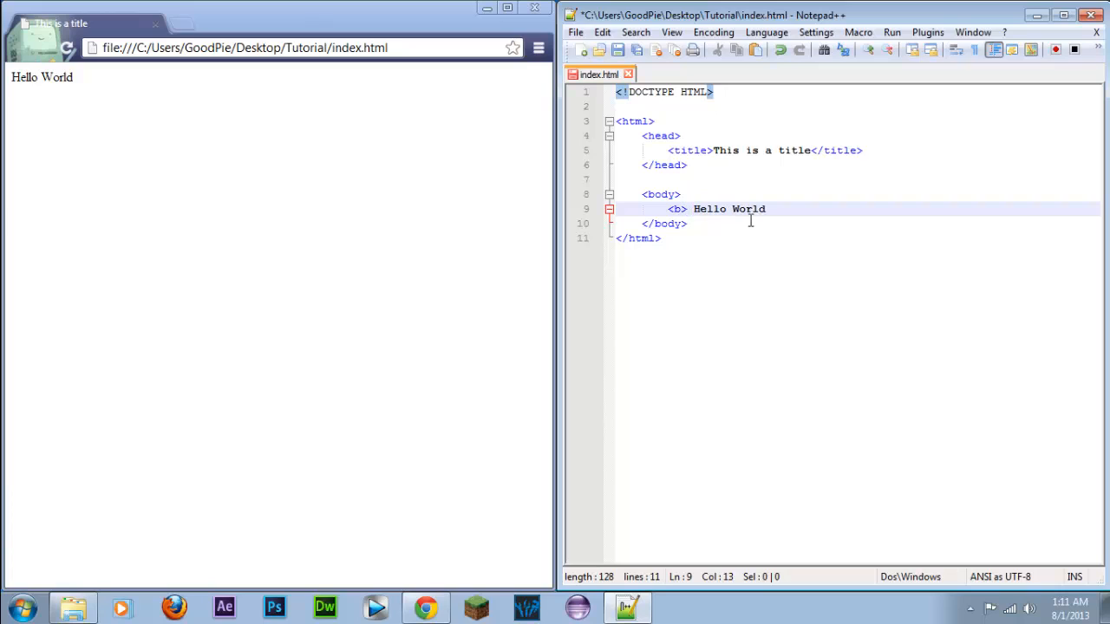
{"action": "type", "text": "</"}
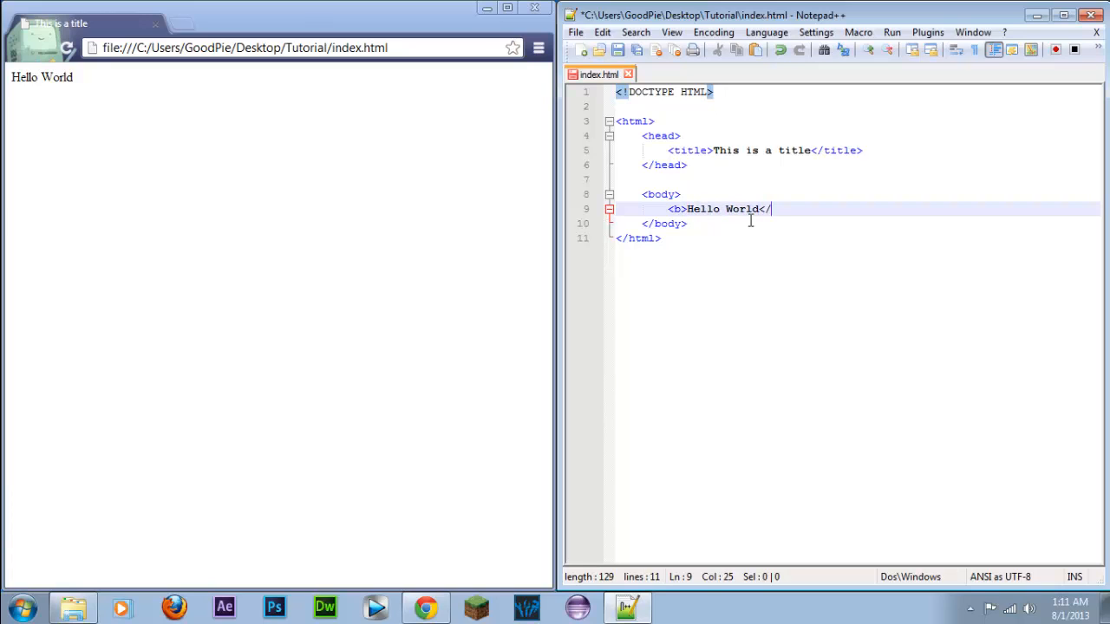
{"action": "type", "text": "b>"}
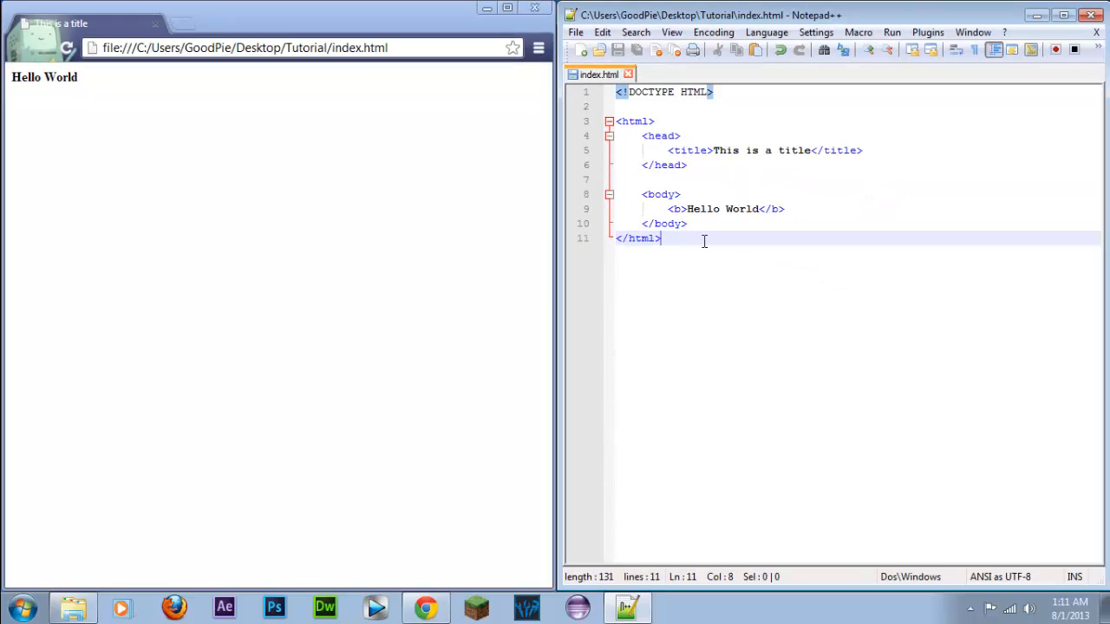
{"action": "mouse_move", "coordinate": [767, 250]}
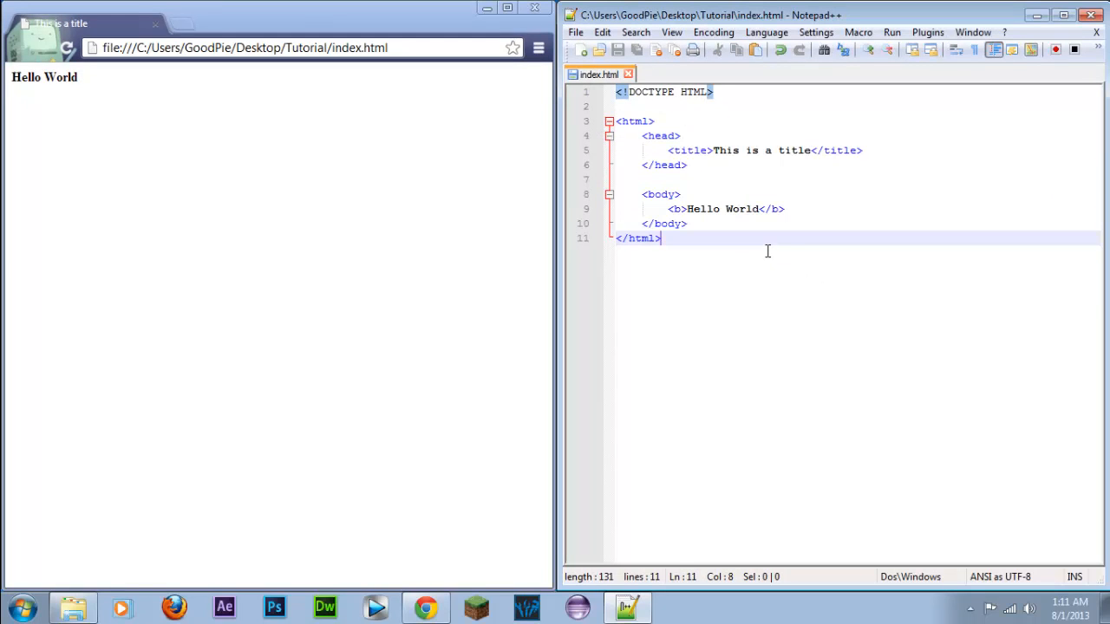
{"action": "mouse_move", "coordinate": [717, 177]}
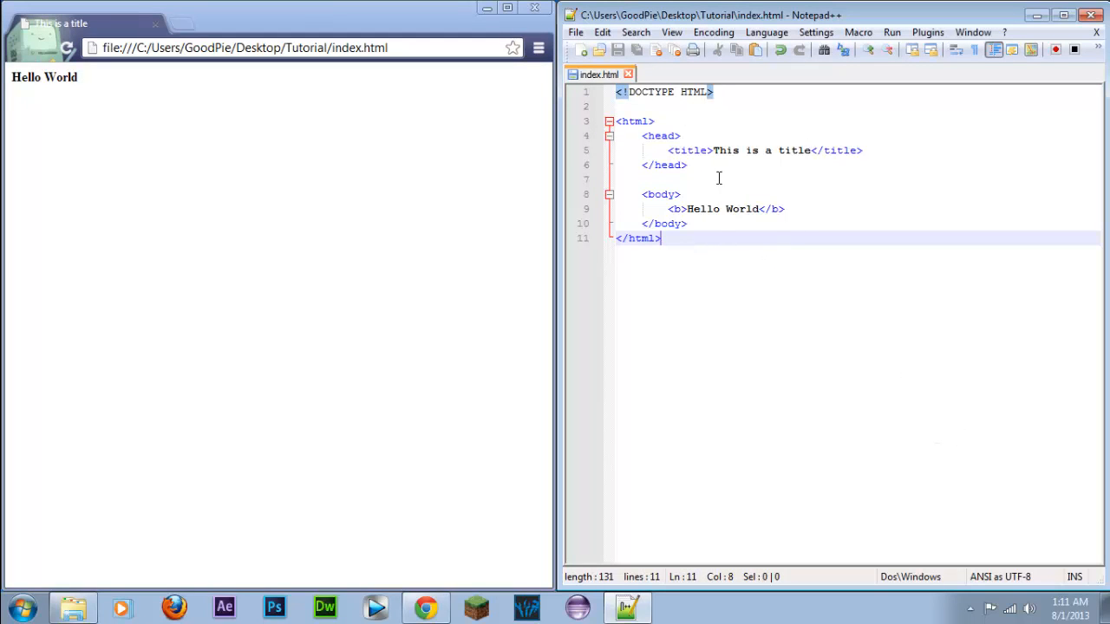
{"action": "mouse_move", "coordinate": [732, 106]}
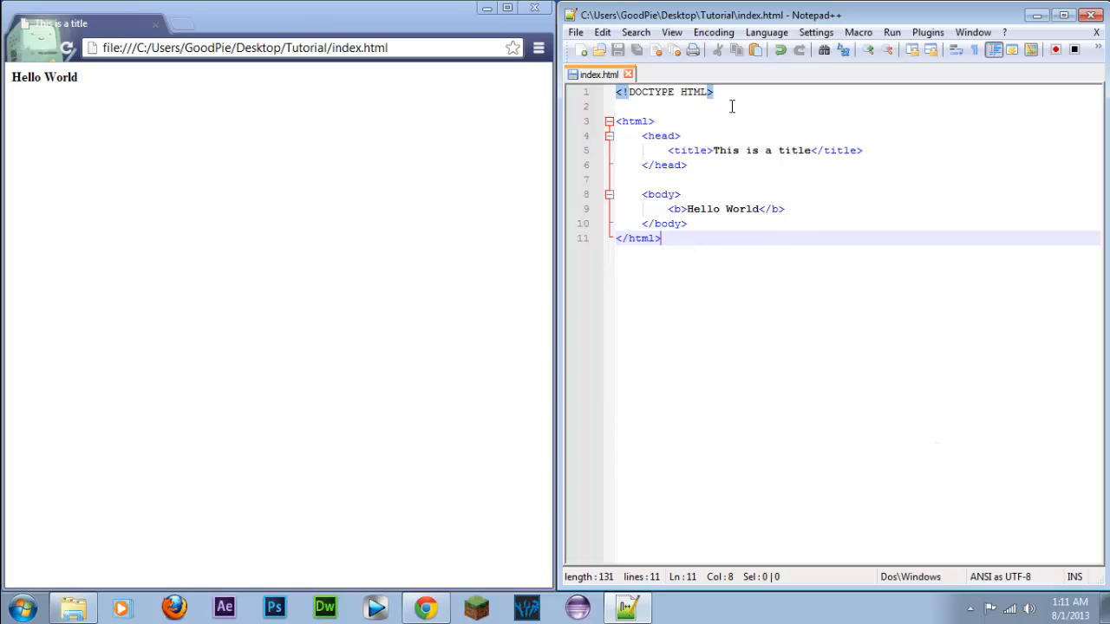
{"action": "mouse_move", "coordinate": [733, 92]}
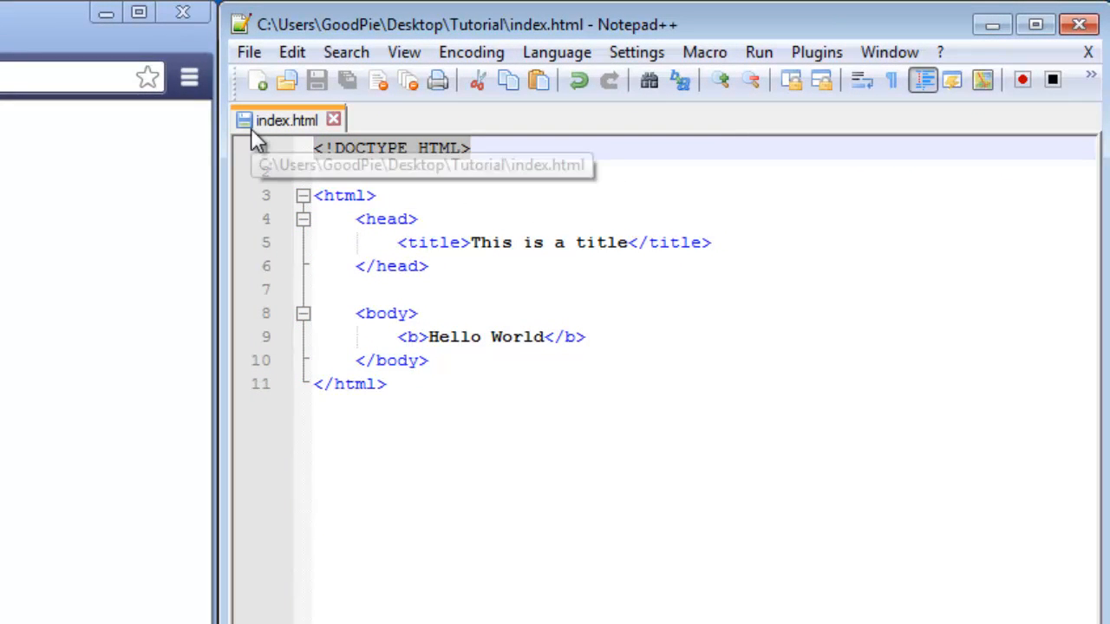
{"action": "mouse_move", "coordinate": [366, 172]}
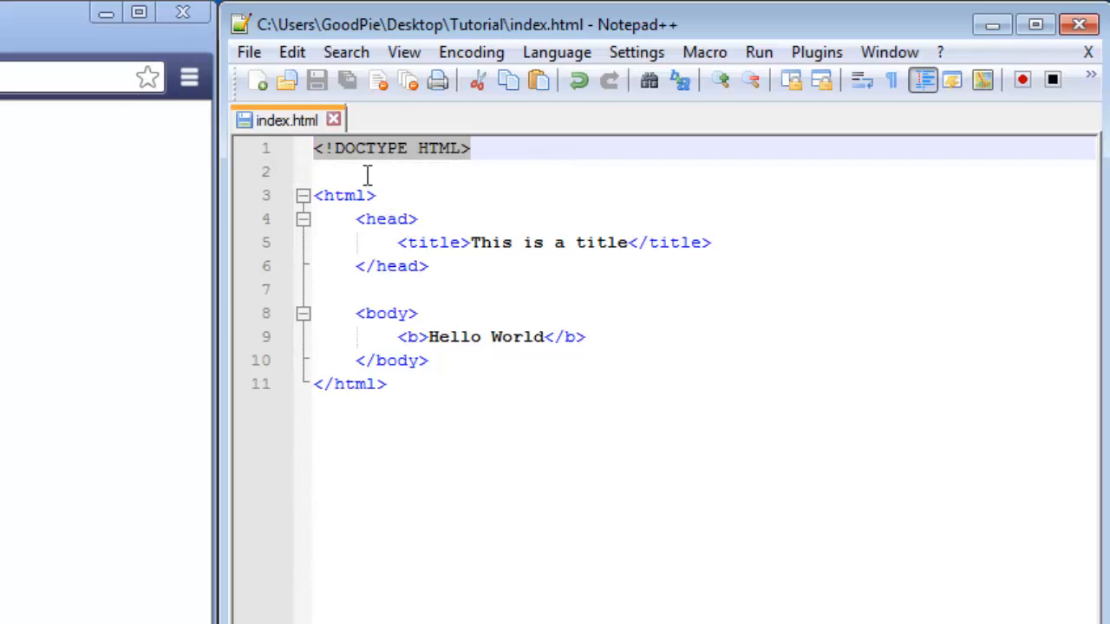
{"action": "left_click", "coordinate": [387, 195]}
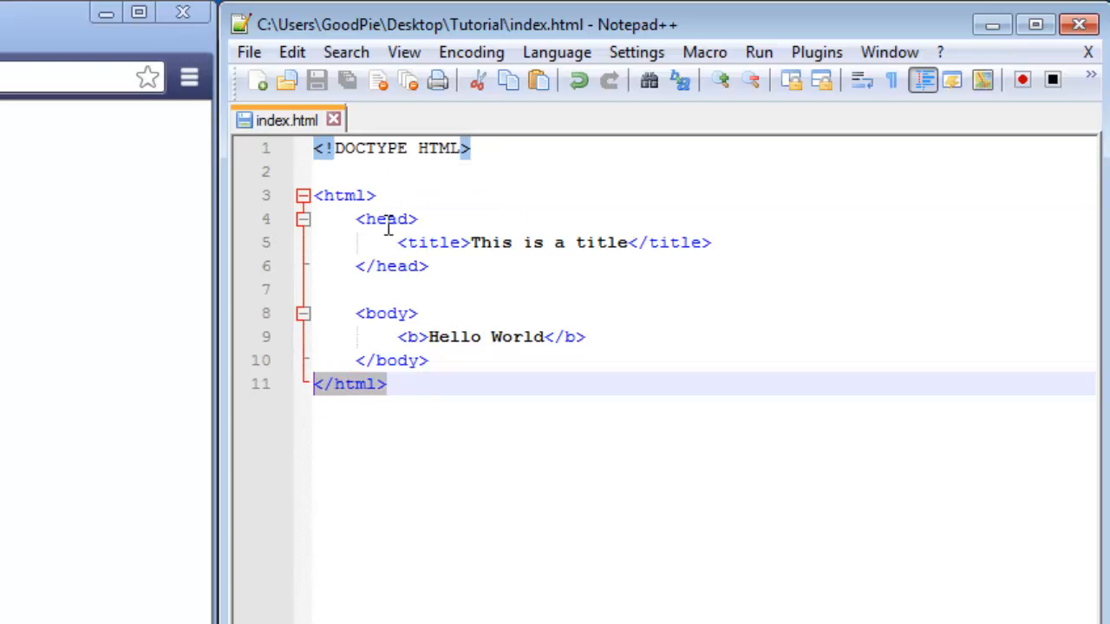
{"action": "mouse_move", "coordinate": [260, 382]}
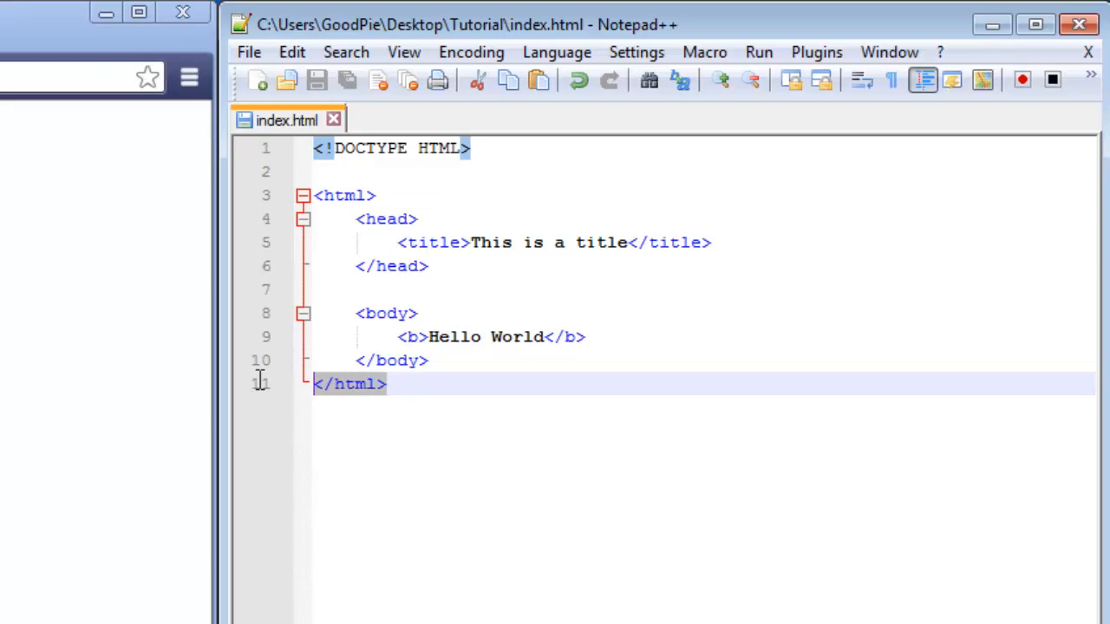
{"action": "mouse_move", "coordinate": [470, 384]}
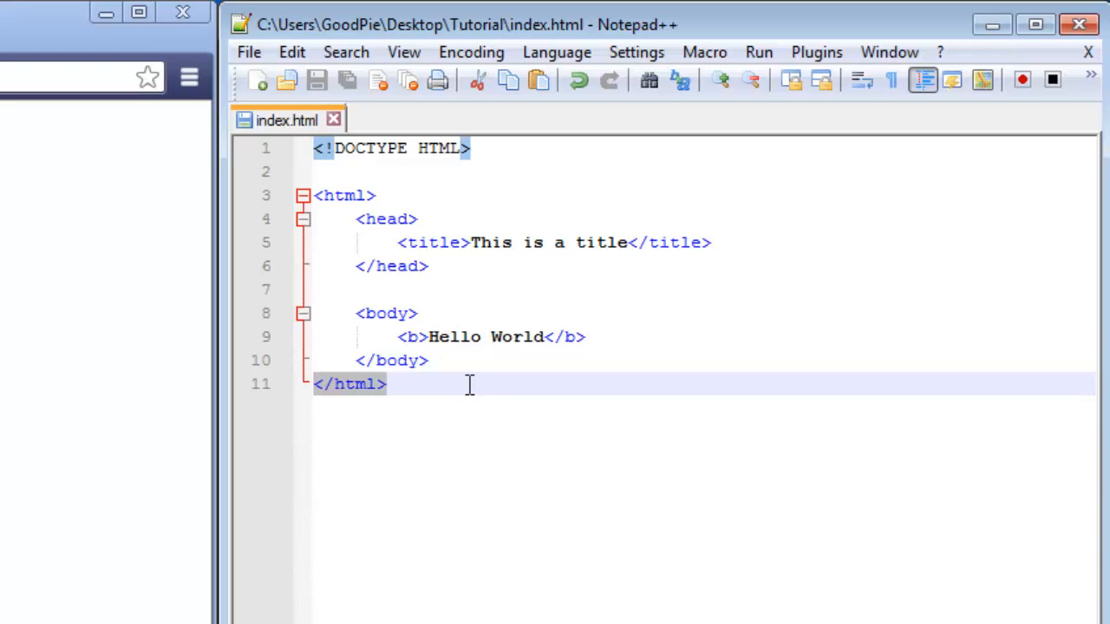
{"action": "mouse_move", "coordinate": [353, 218]}
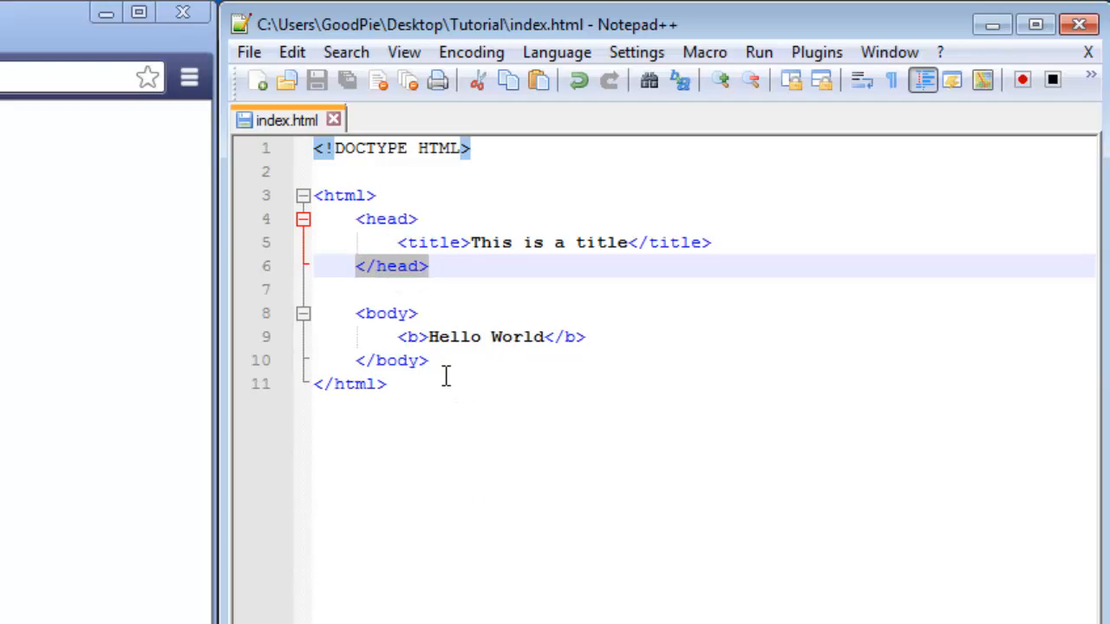
{"action": "left_click", "coordinate": [384, 314]}
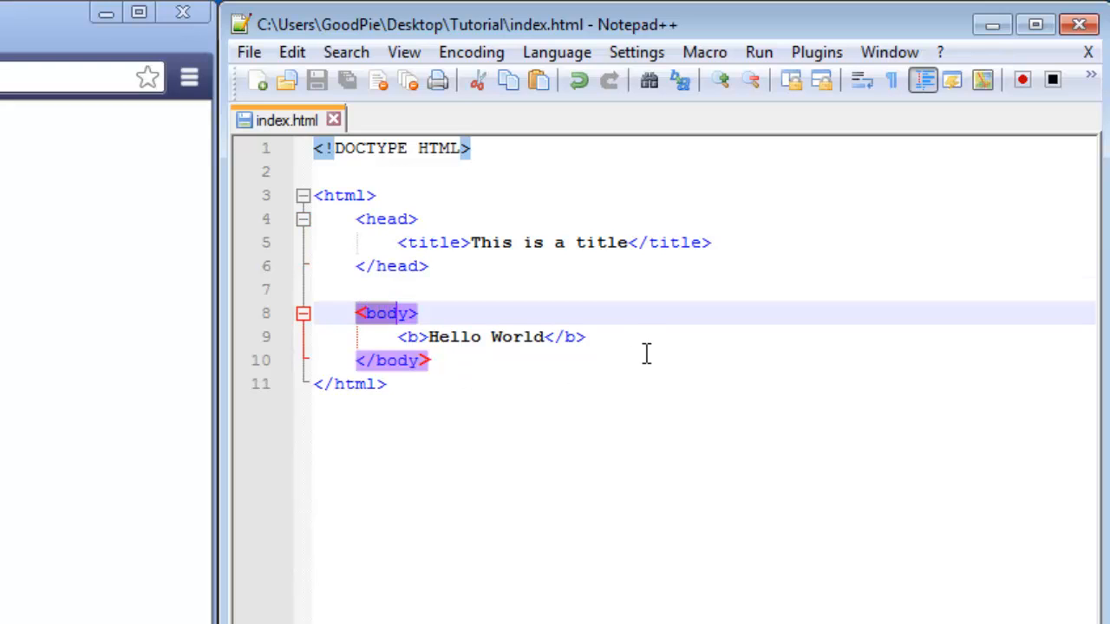